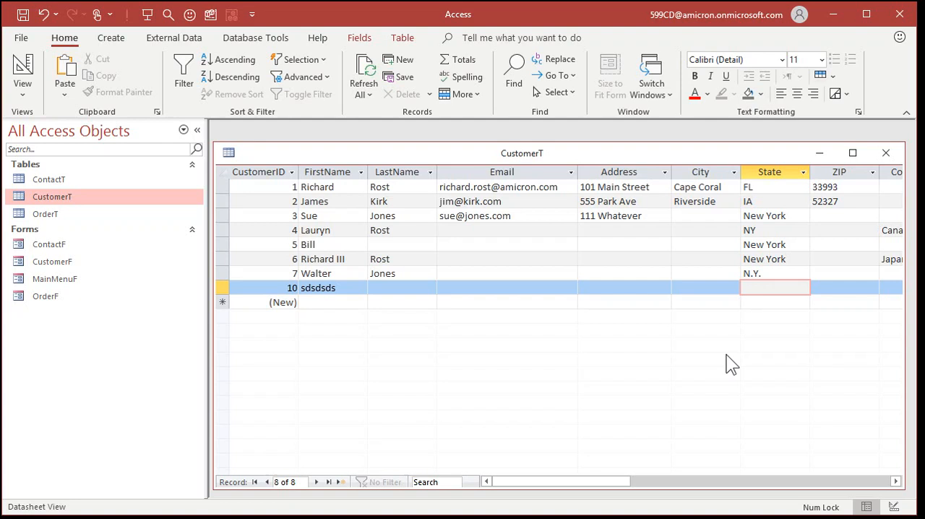
pyautogui.moveTo(769, 171)
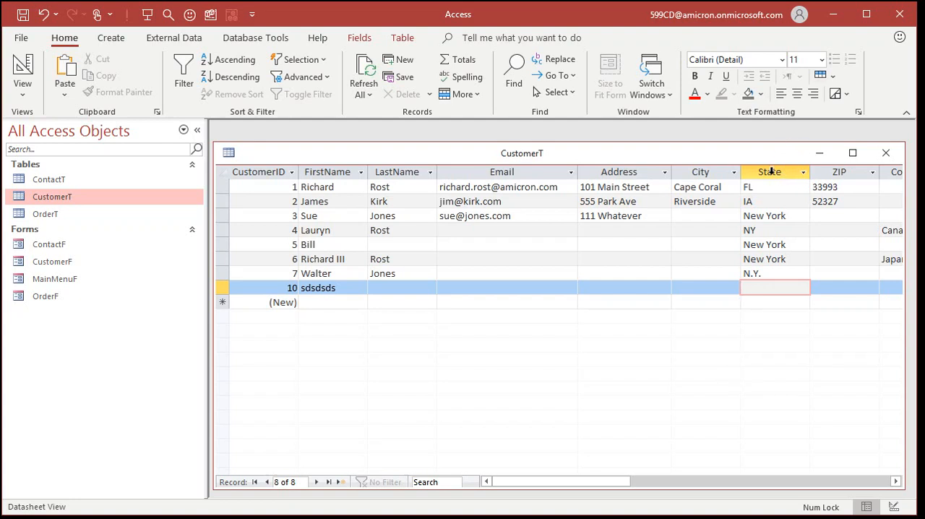
# Inspect the inconsistent State values New York, NY and N.Y. in CustomerT, then close the table.
pyautogui.click(768, 171)
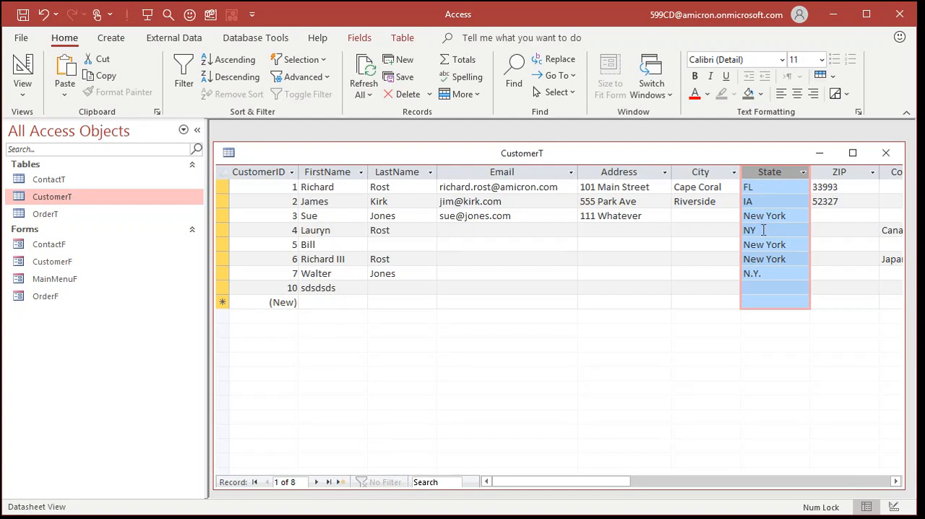
pyautogui.click(763, 215)
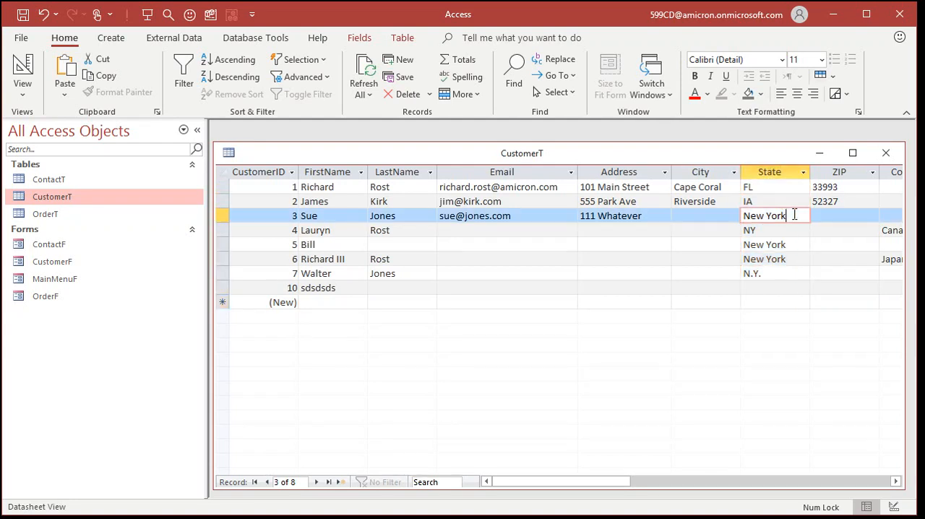
pyautogui.click(772, 230)
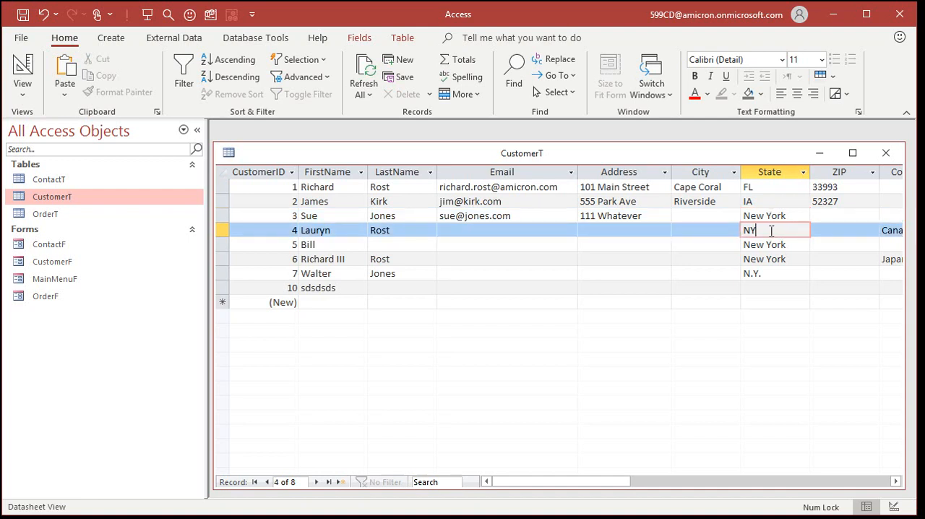
pyautogui.click(773, 274)
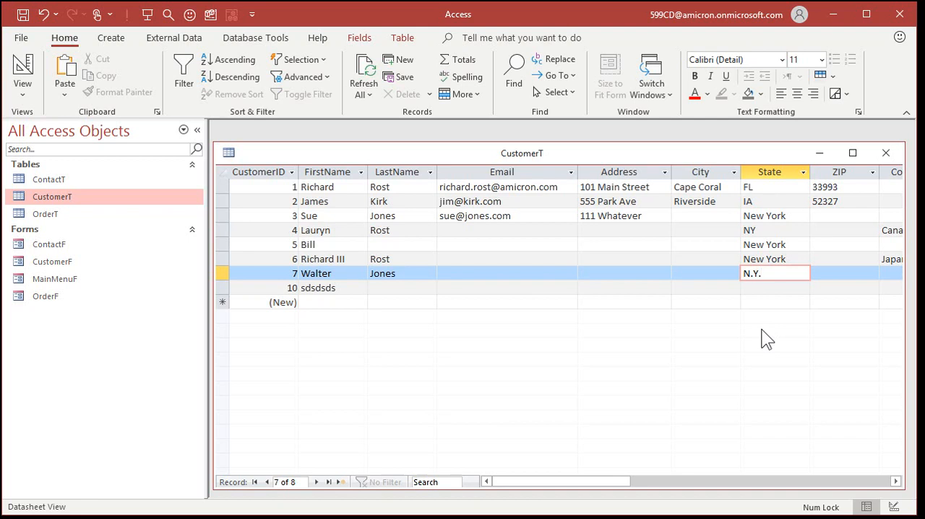
pyautogui.click(774, 273)
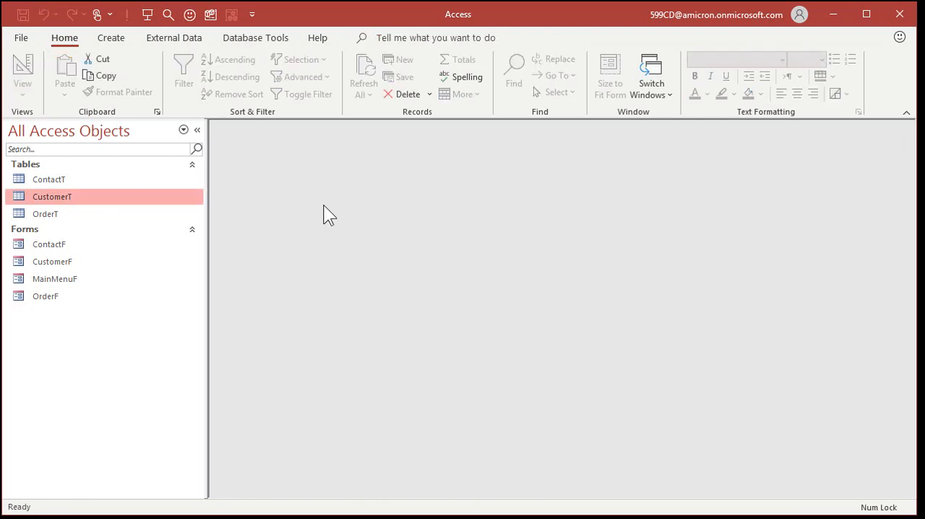
# Create a new update query in design view based on the CustomerT table.
pyautogui.click(110, 38)
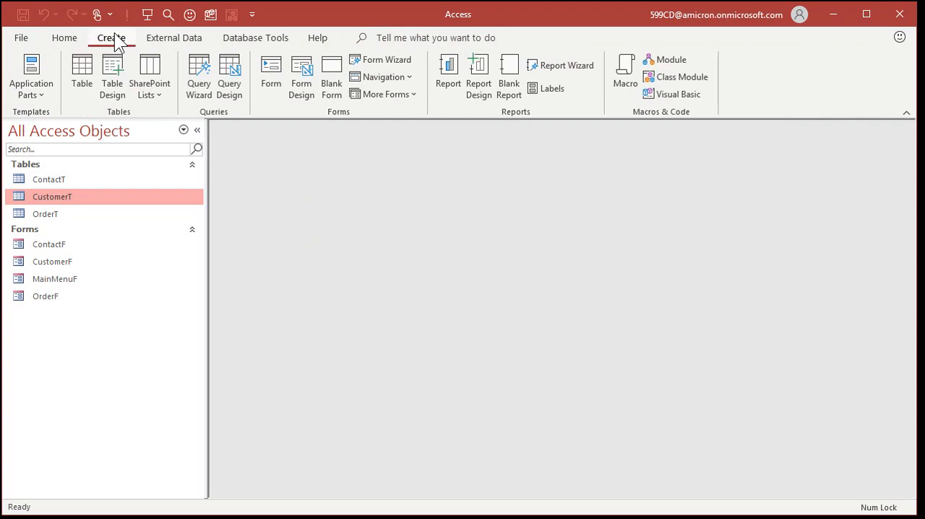
pyautogui.click(230, 70)
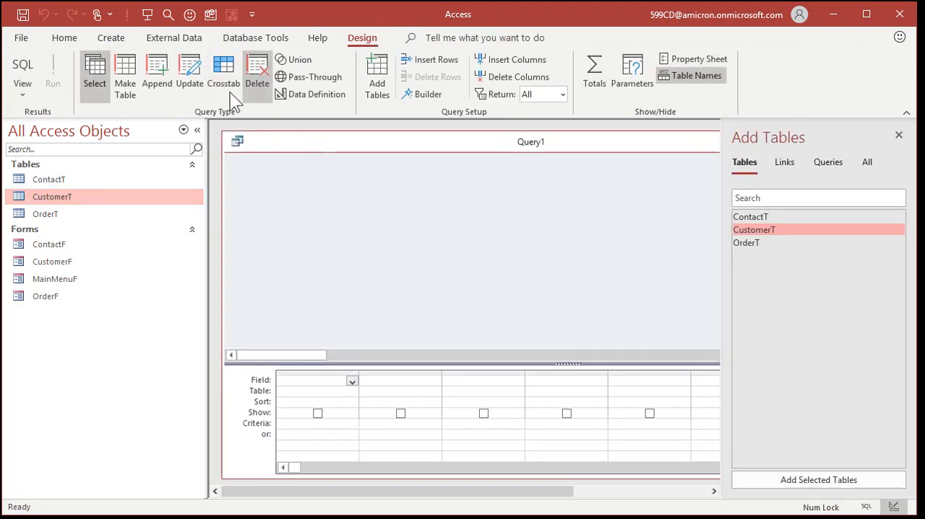
pyautogui.moveTo(189, 69)
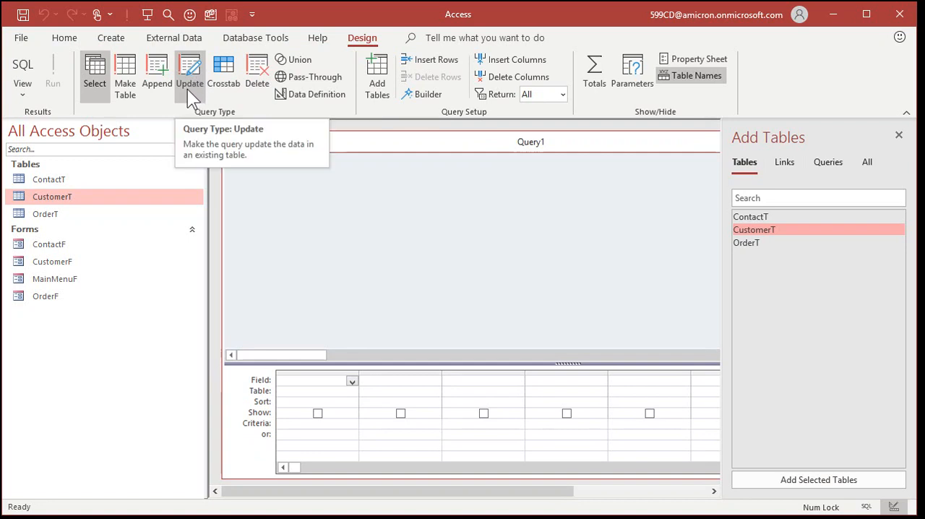
pyautogui.click(188, 69)
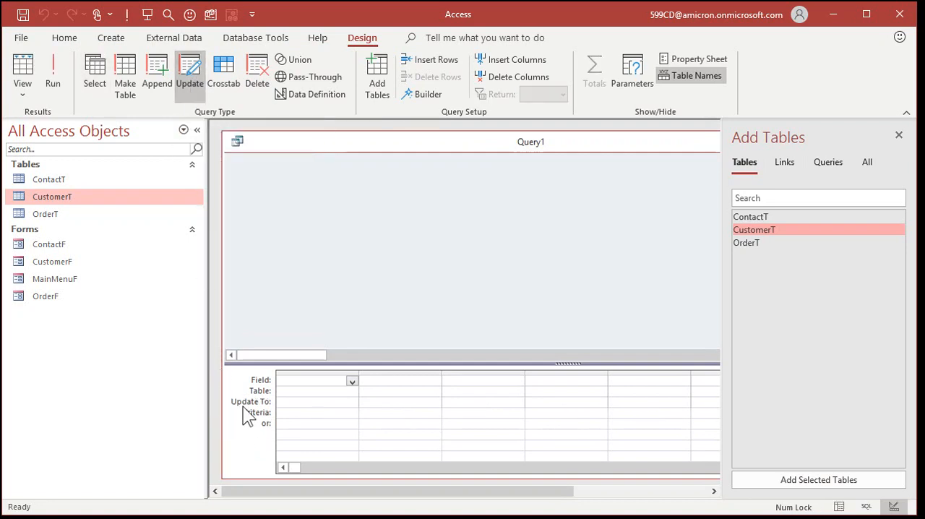
pyautogui.moveTo(270, 417)
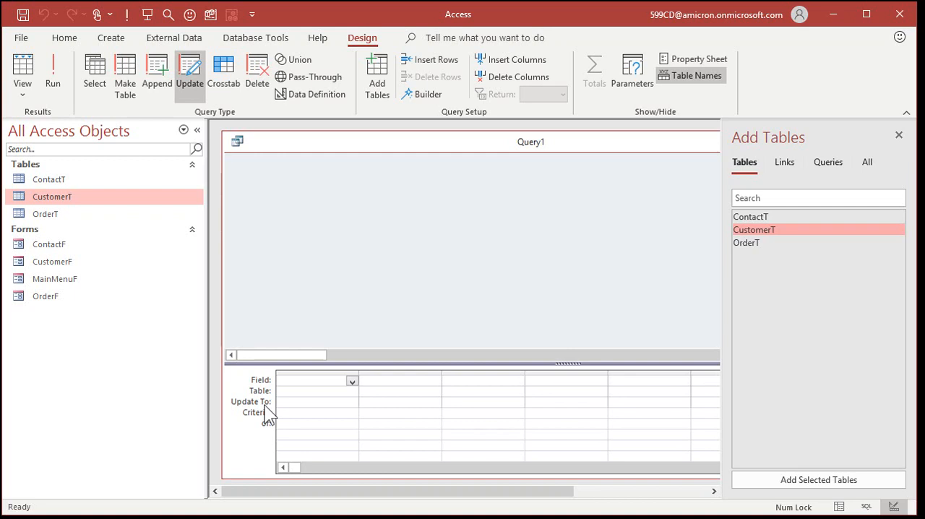
pyautogui.doubleClick(754, 230)
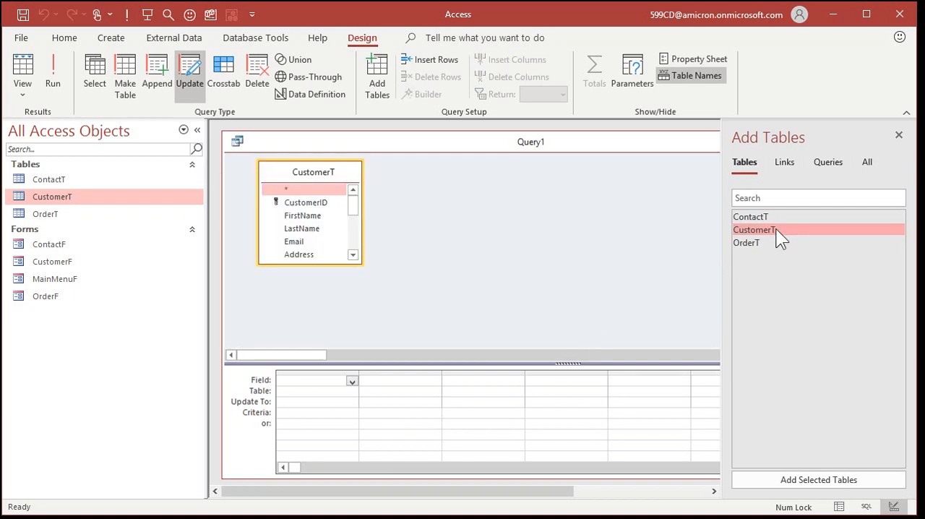
pyautogui.click(916, 138)
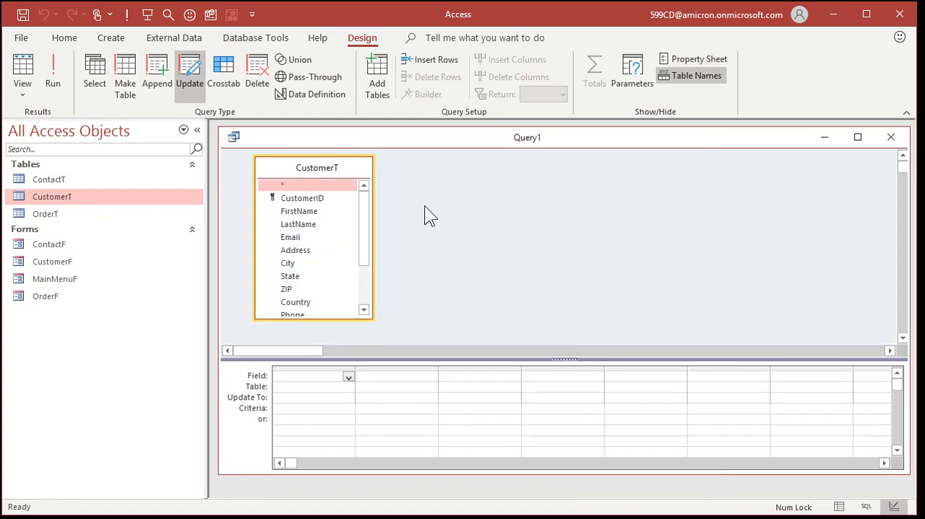
pyautogui.scroll(-3)
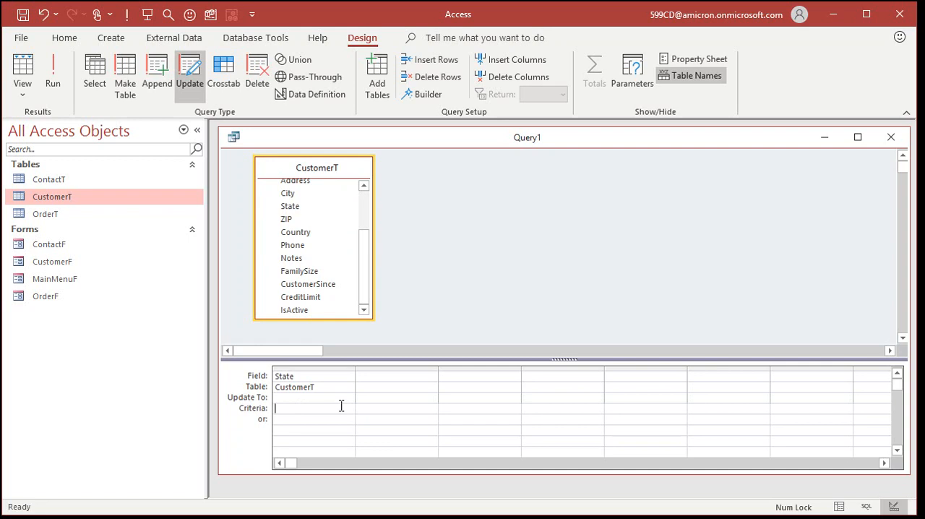
# Set State to update to "NY" where it is "New York", "N.Y." or "N. Y.".
pyautogui.write('"New York')
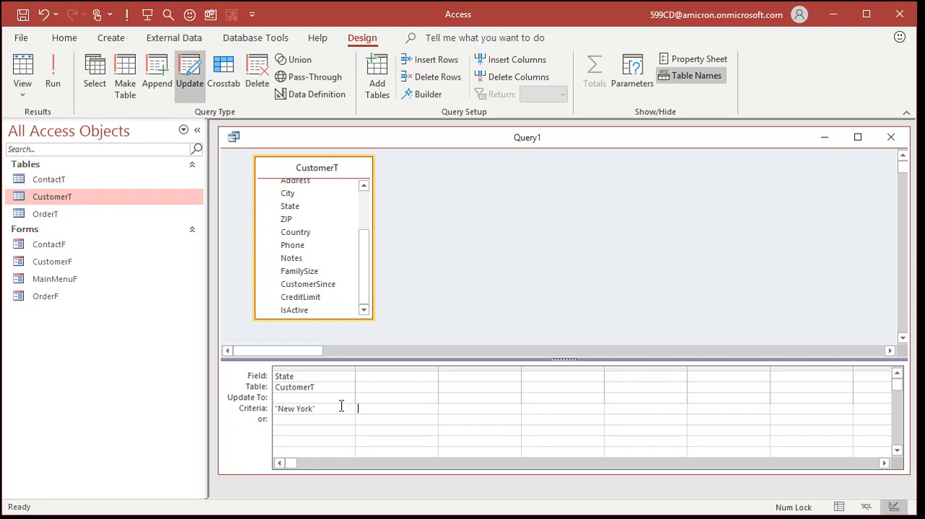
pyautogui.moveTo(304, 422)
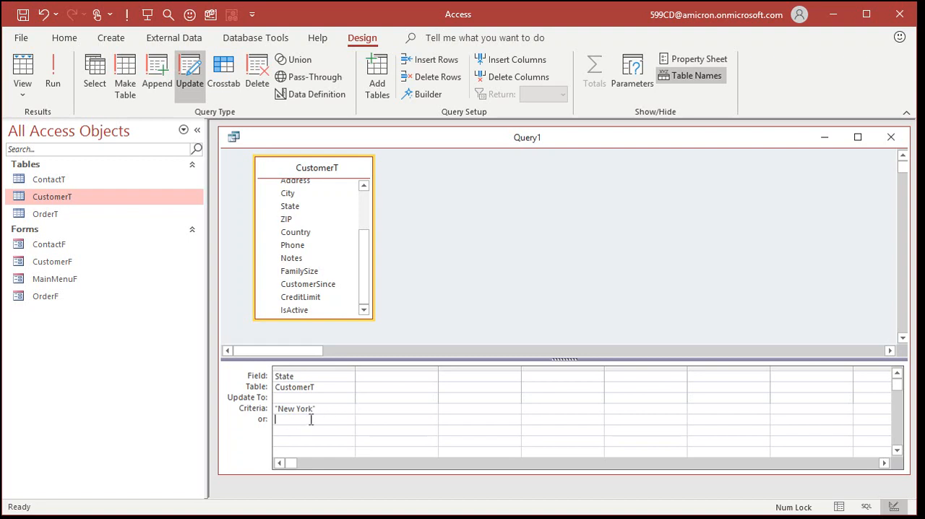
pyautogui.moveTo(480, 320)
pyautogui.write('"N.')
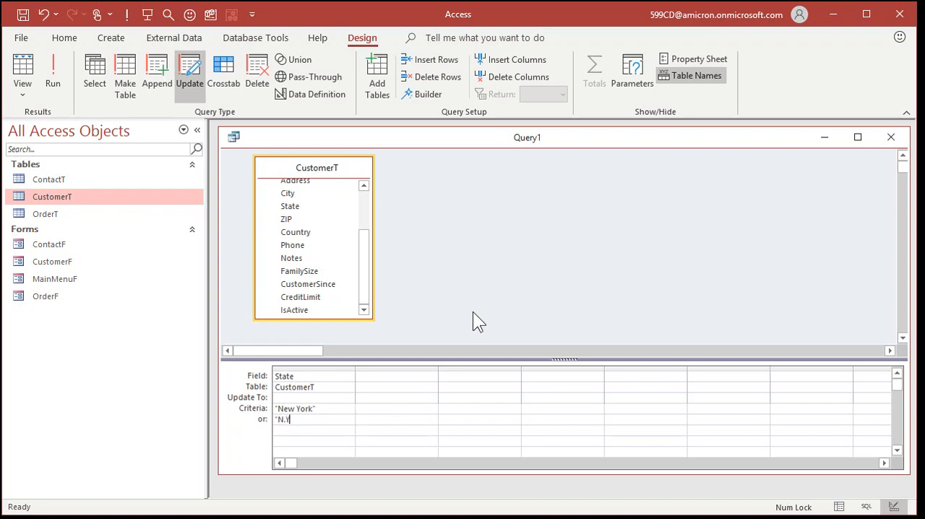
pyautogui.write('Y.')
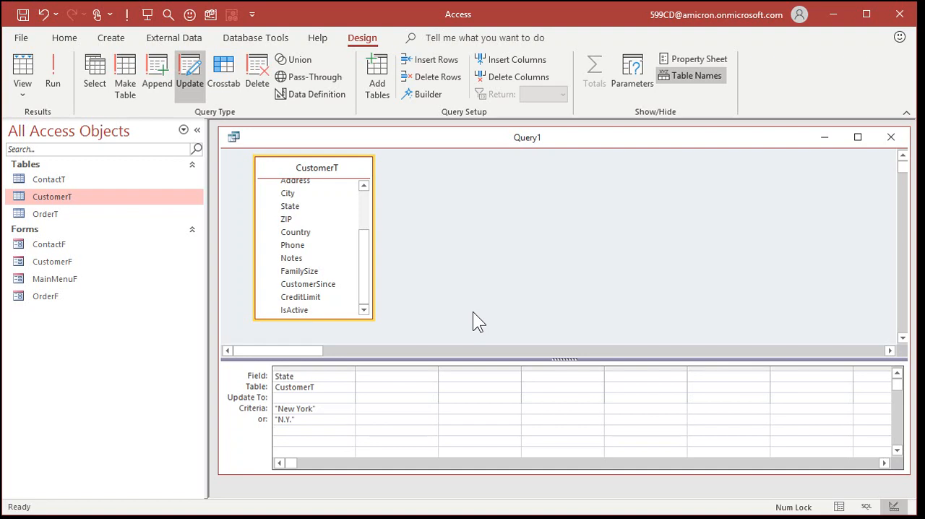
pyautogui.write('"N. Y."')
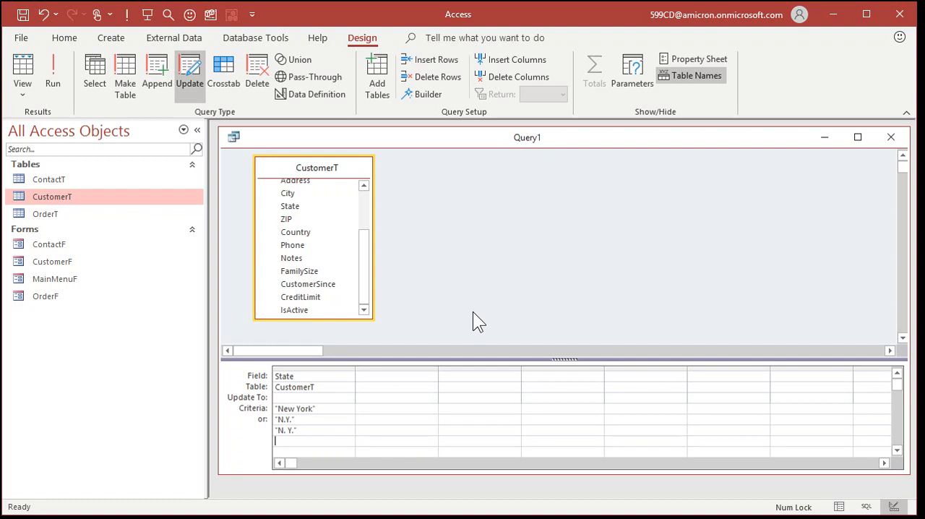
pyautogui.moveTo(367, 375)
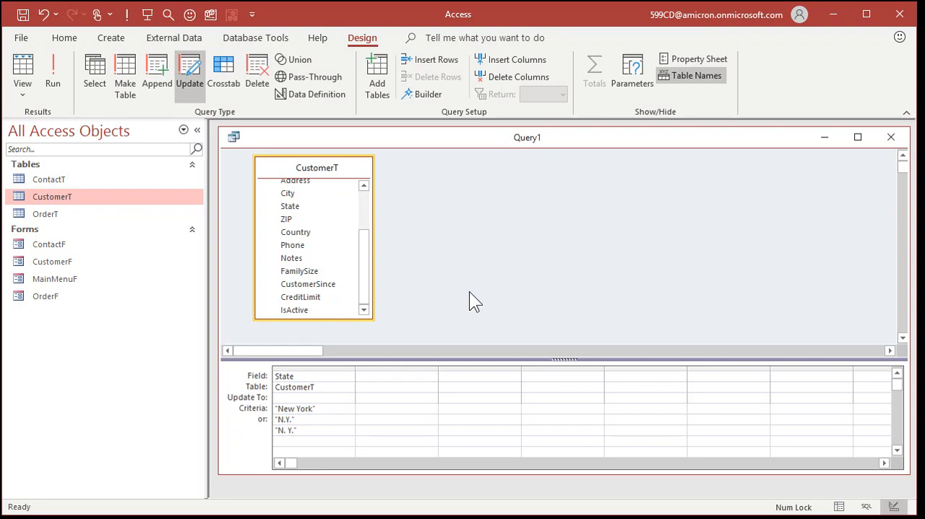
pyautogui.write('"NY"')
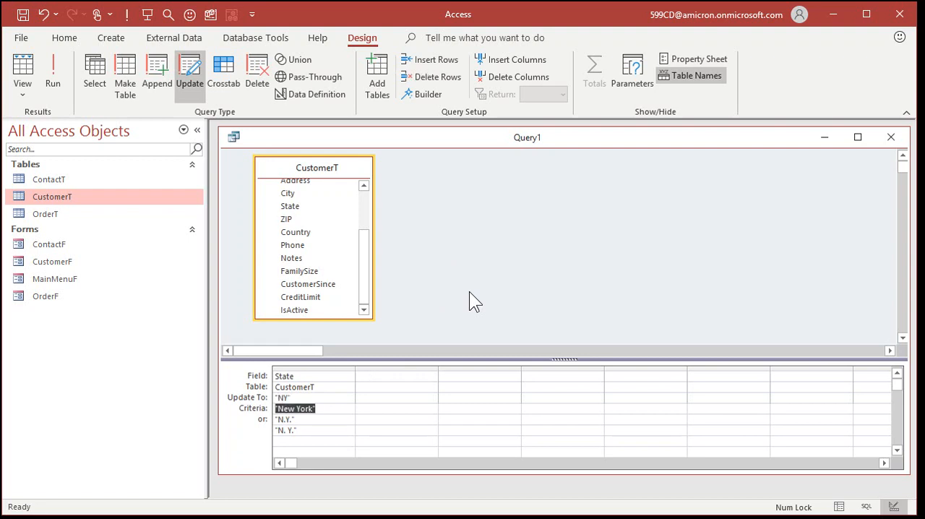
pyautogui.moveTo(495, 249)
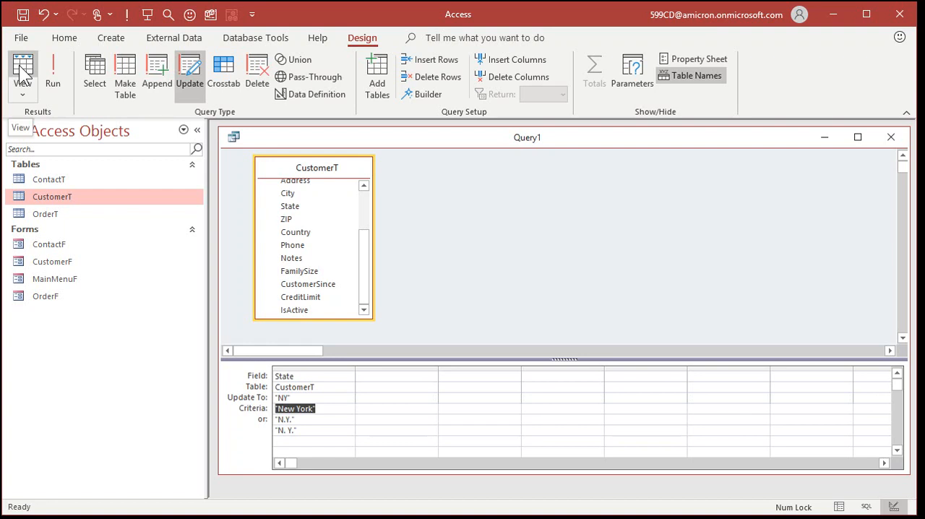
pyautogui.click(26, 70)
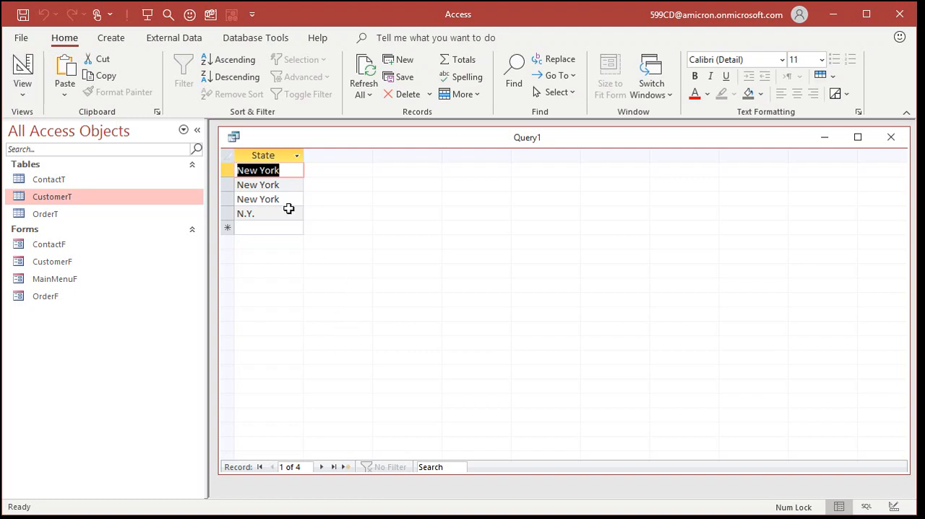
pyautogui.moveTo(272, 301)
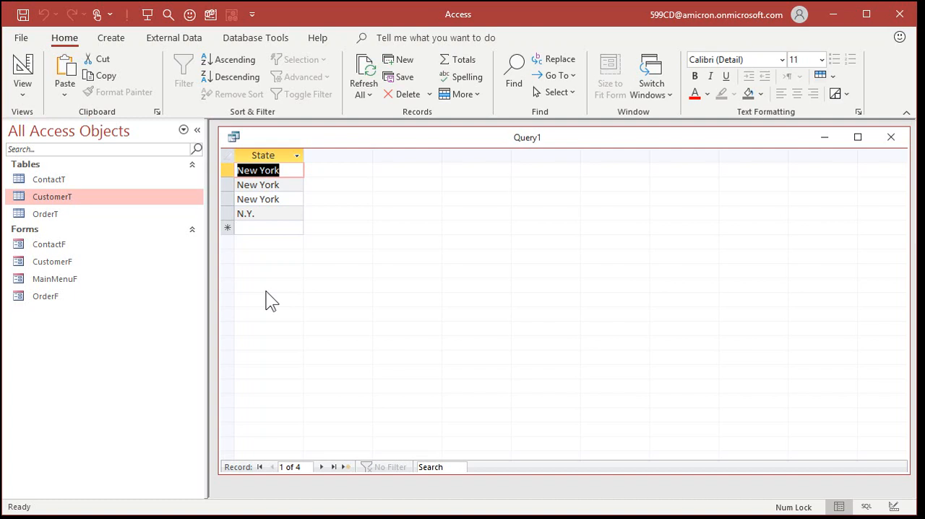
pyautogui.moveTo(23, 60)
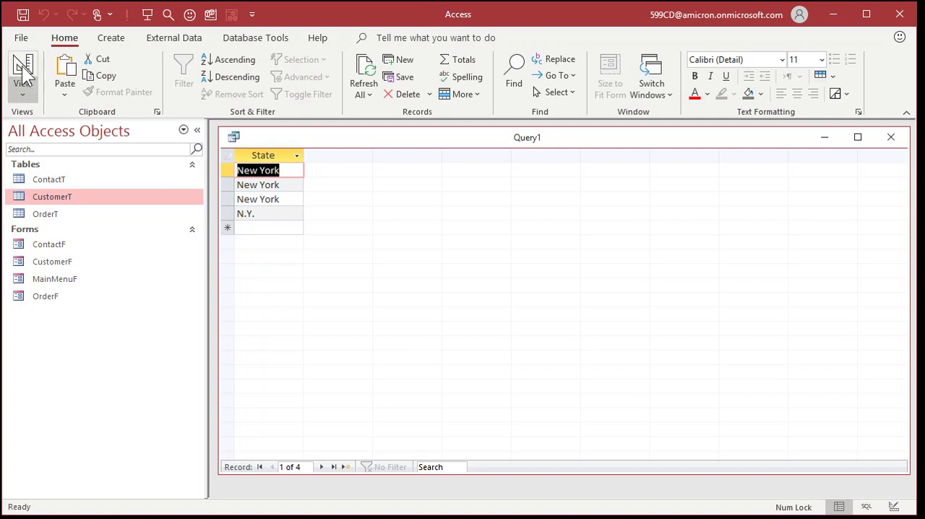
pyautogui.click(22, 65)
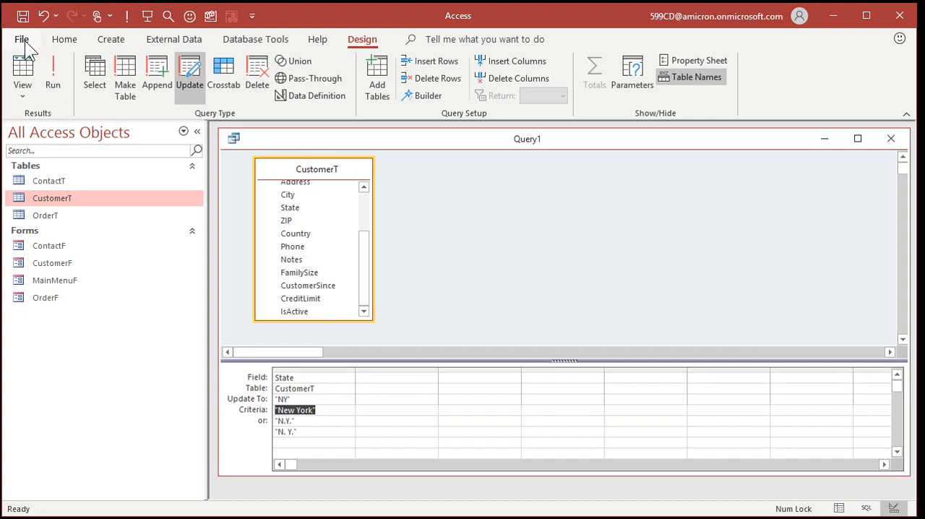
# Enable 'Action queries' confirmation under Client Settings in Access Options and apply it.
pyautogui.click(26, 37)
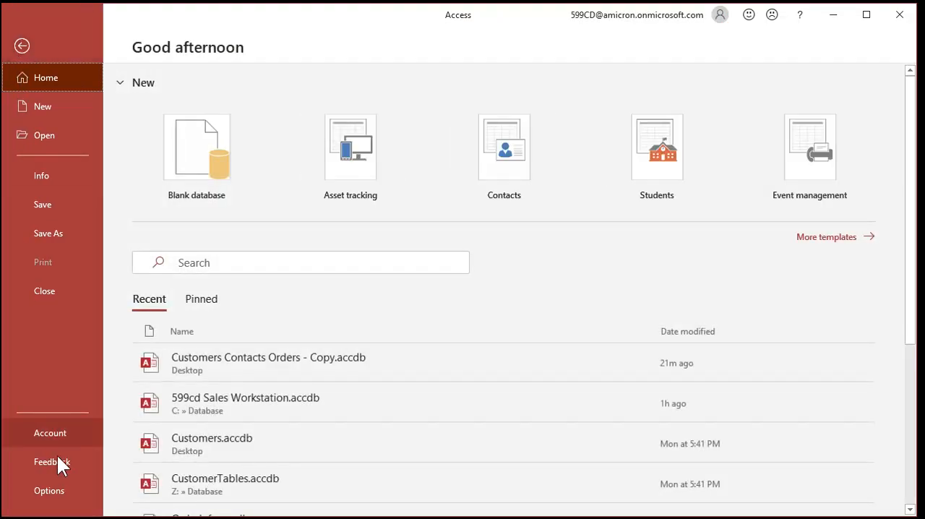
pyautogui.click(49, 491)
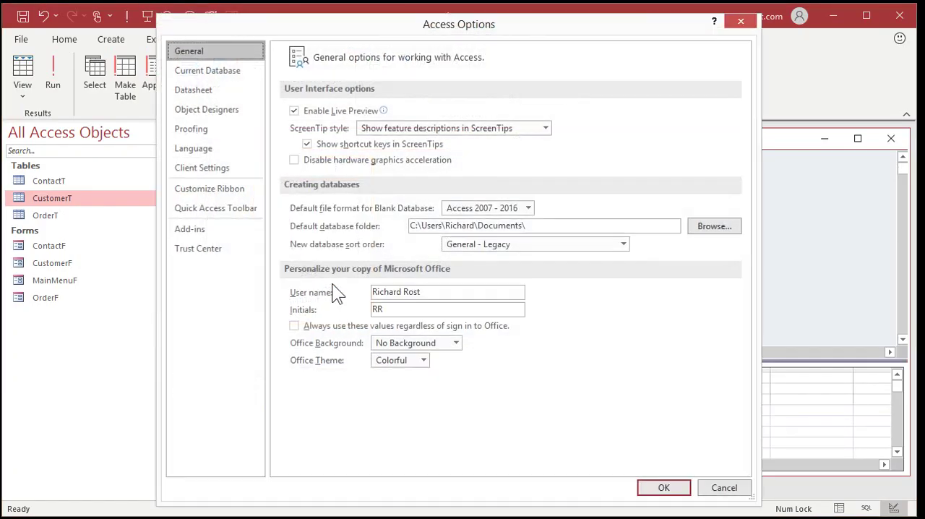
pyautogui.click(202, 168)
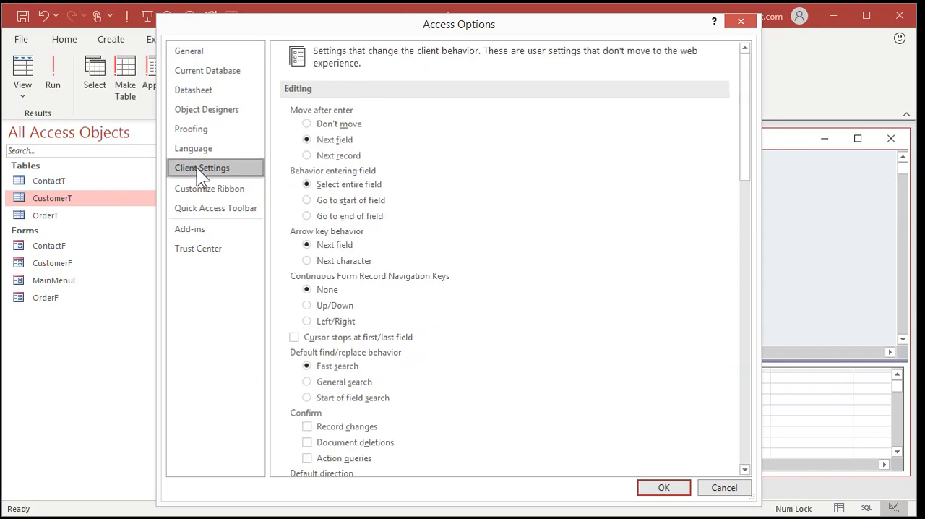
pyautogui.scroll(-3)
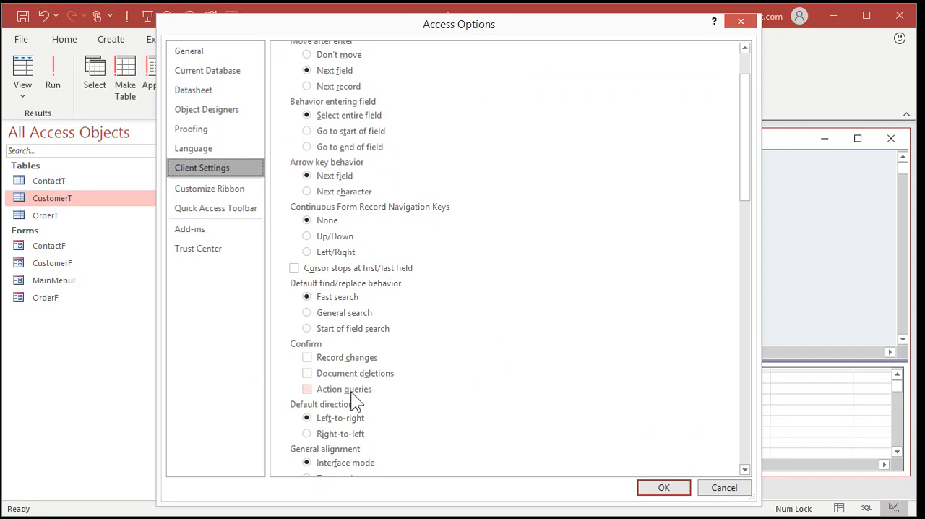
pyautogui.click(307, 388)
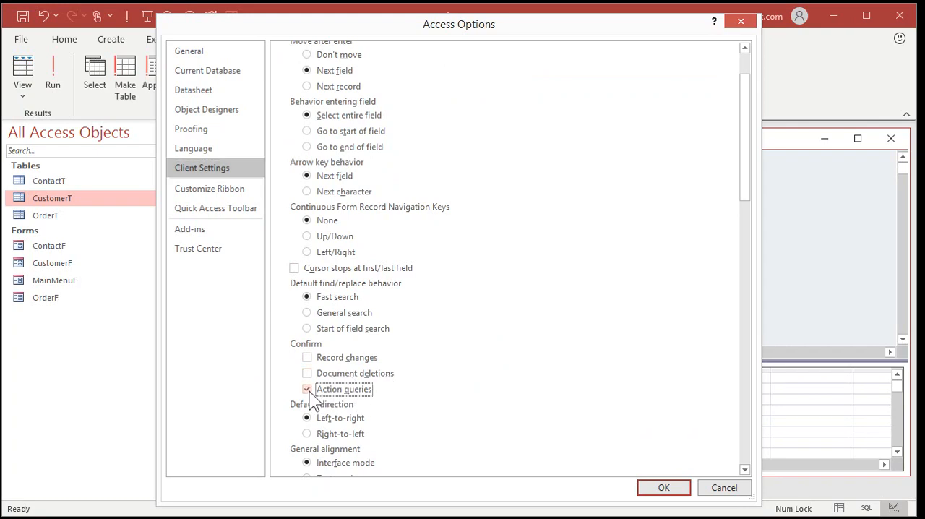
pyautogui.click(306, 389)
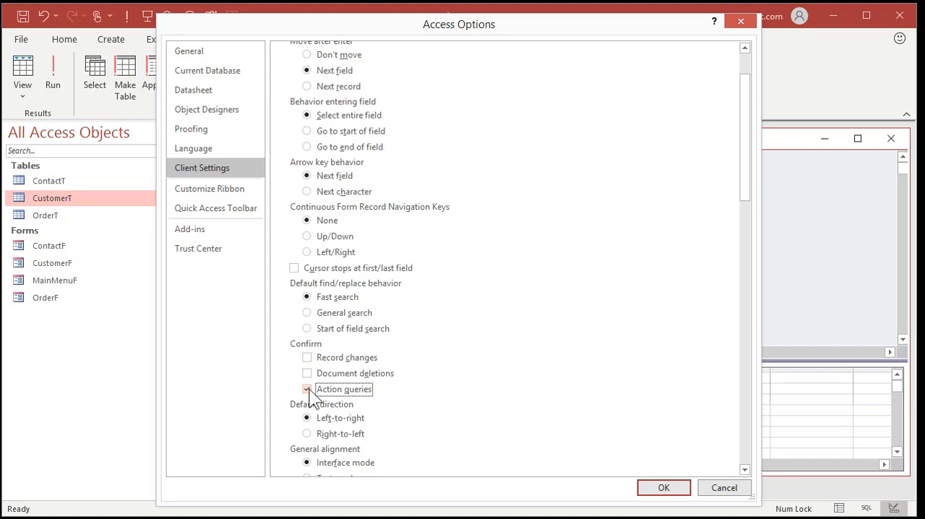
pyautogui.click(667, 487)
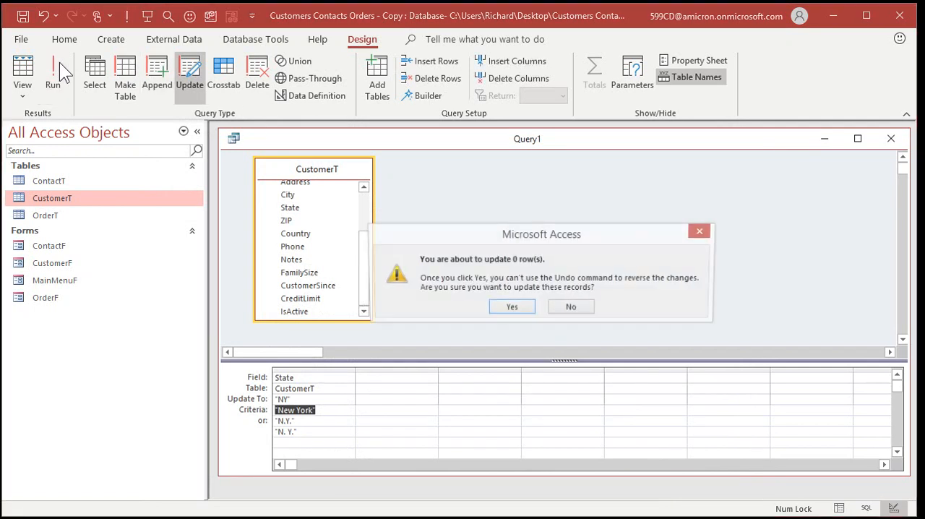
pyautogui.moveTo(529, 278)
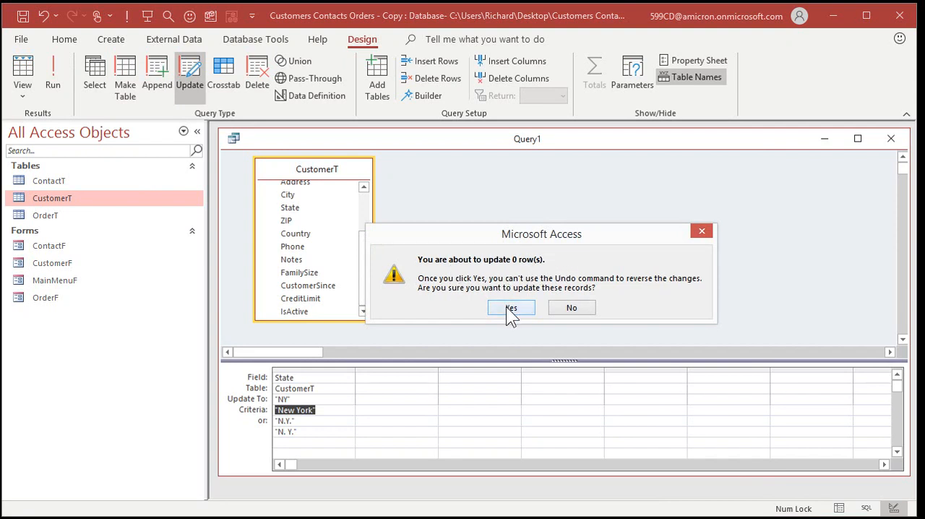
# Approve the update warning and dismiss the restart notice after running the query.
pyautogui.click(512, 308)
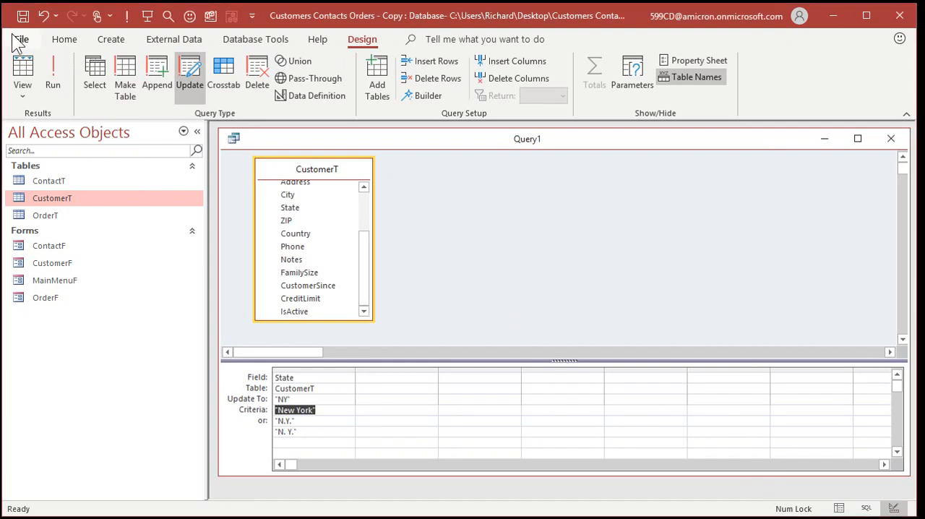
pyautogui.moveTo(69, 493)
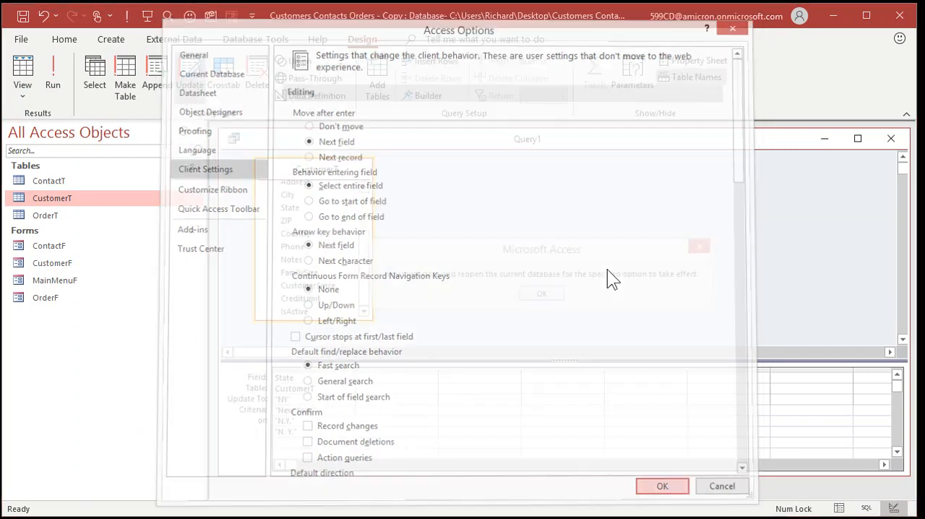
pyautogui.click(662, 486)
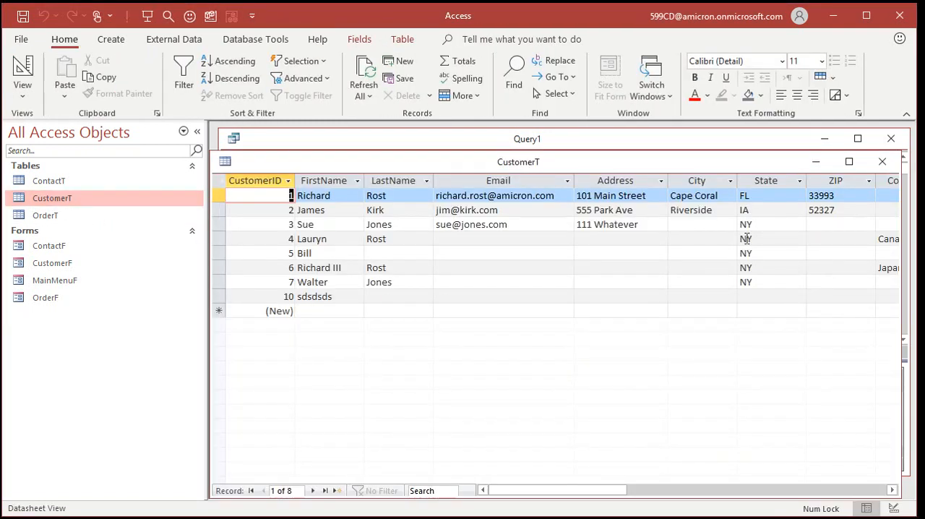
pyautogui.moveTo(749, 367)
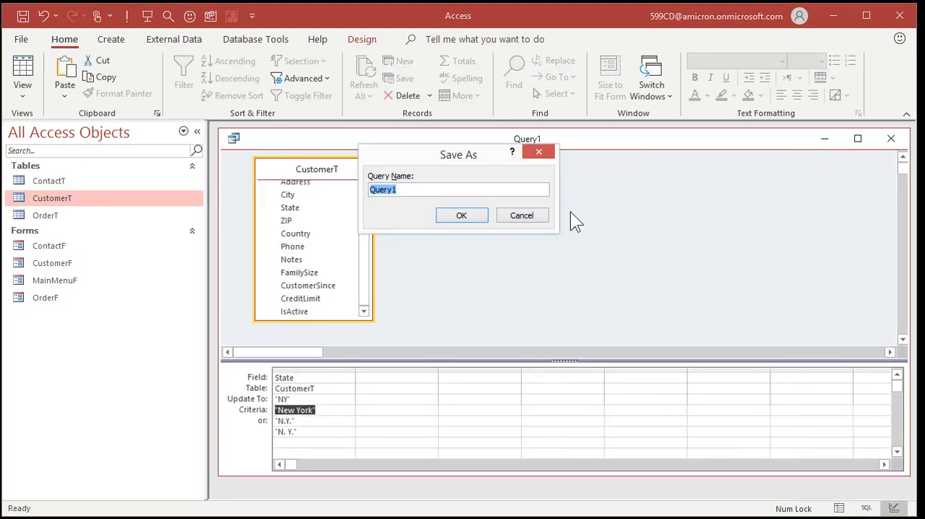
# Name the query UpdateStateQ in the Save As dialog and confirm.
pyautogui.write('UpdateState')
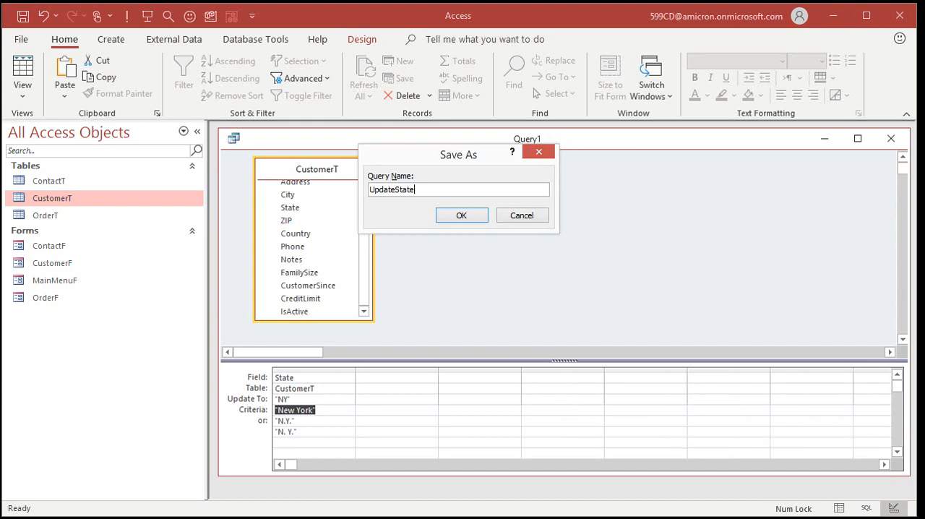
pyautogui.click(461, 214)
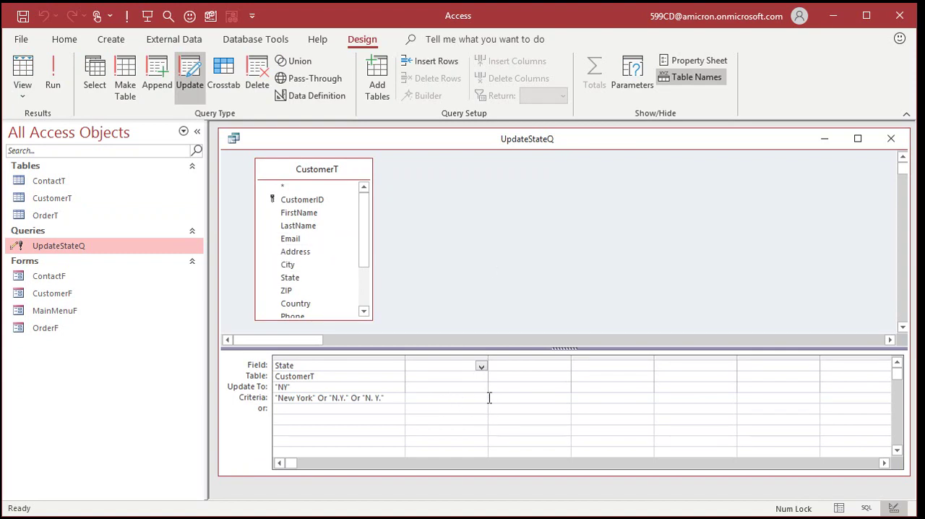
pyautogui.moveTo(483, 397)
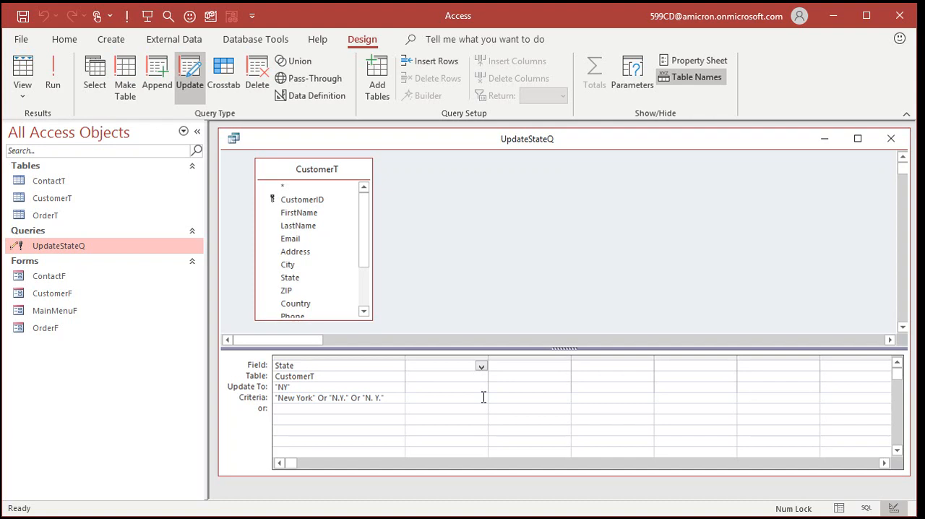
pyautogui.moveTo(890, 139)
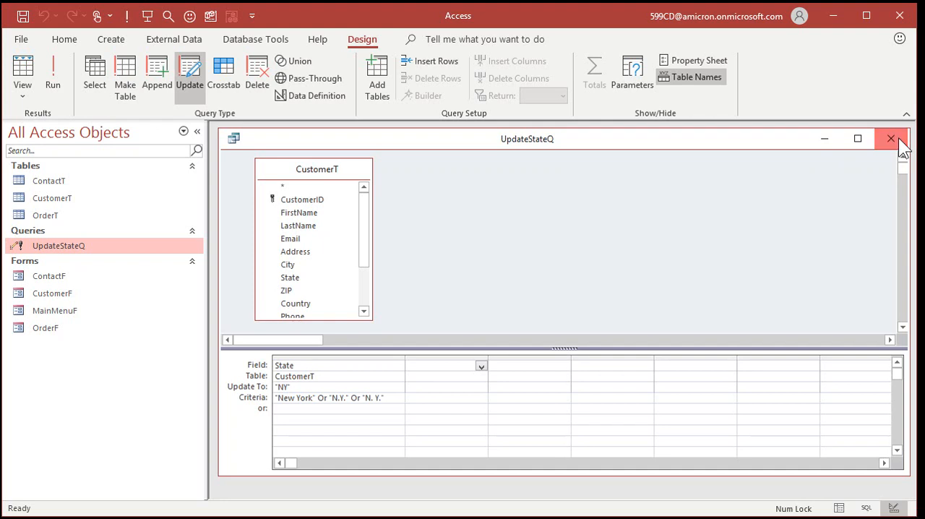
# Close the query and design a new table with ID, BadState and GoodState fields.
pyautogui.click(890, 144)
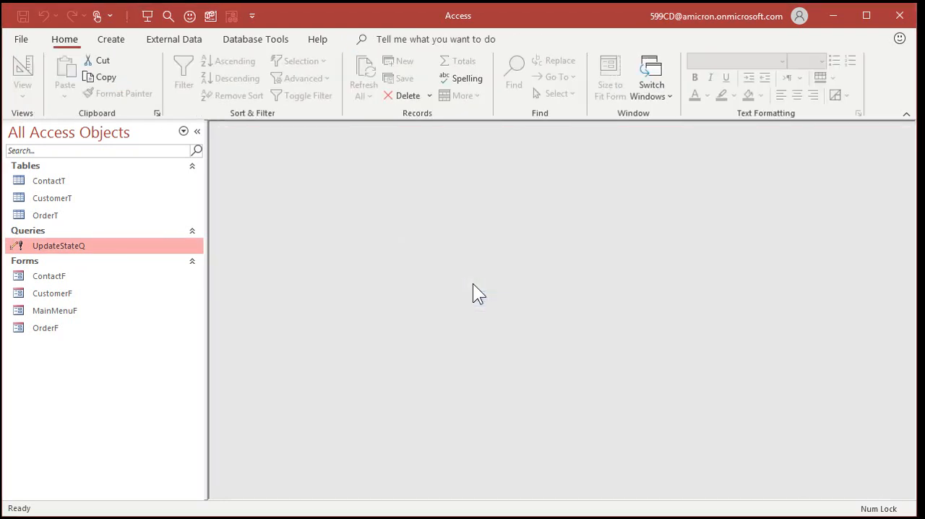
pyautogui.moveTo(110, 371)
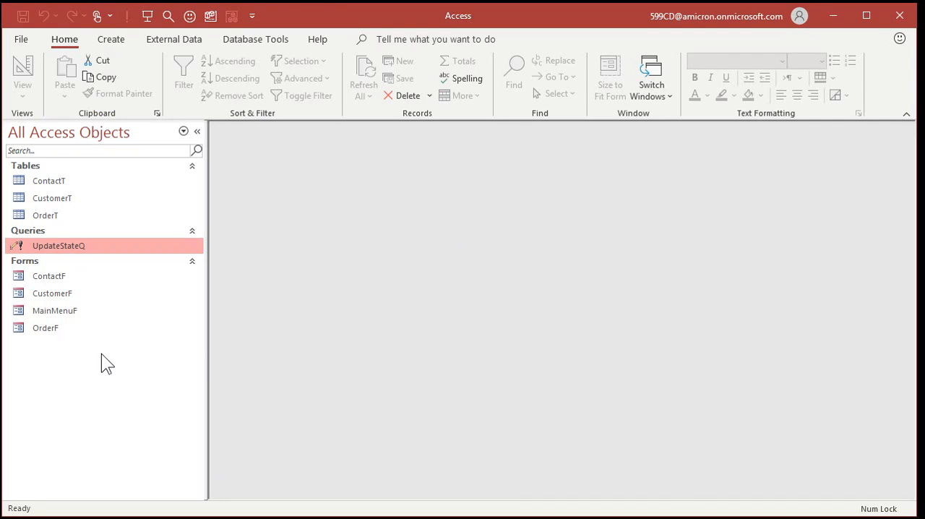
pyautogui.click(114, 40)
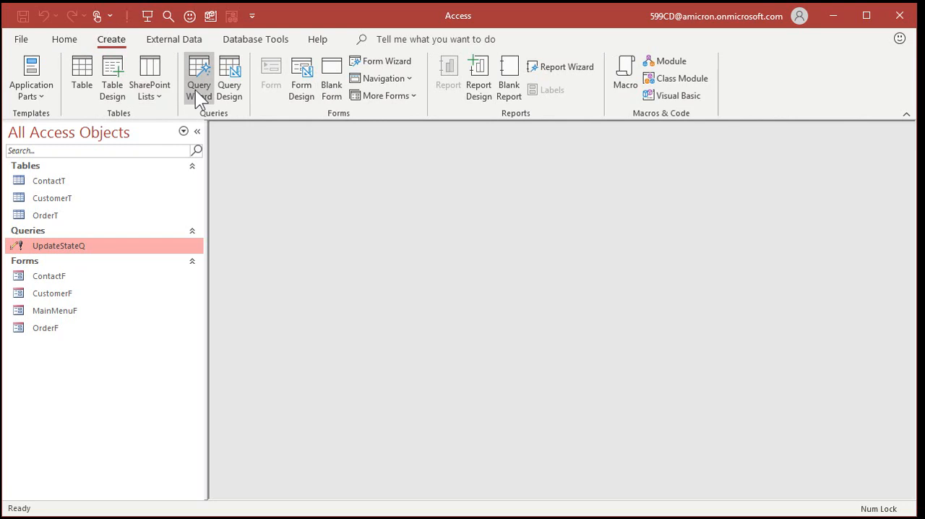
pyautogui.click(86, 76)
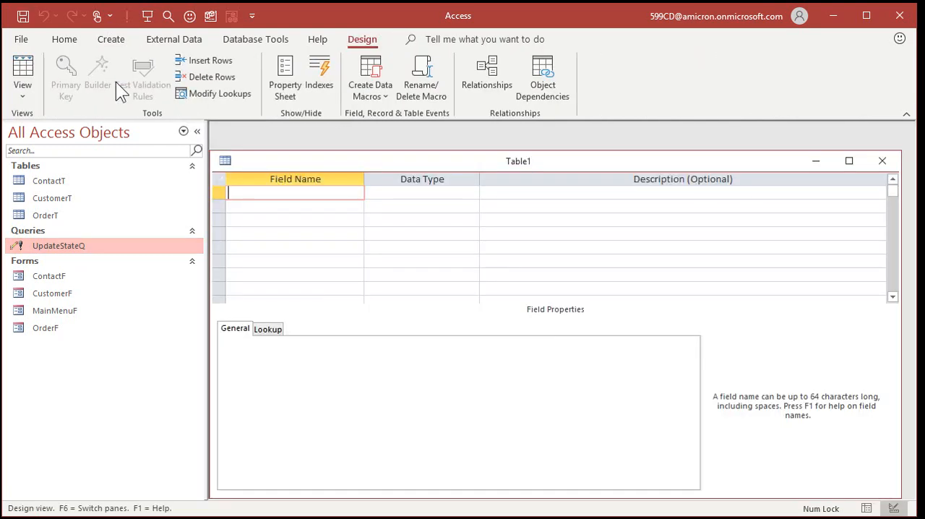
pyautogui.moveTo(116, 89)
pyautogui.write('ID')
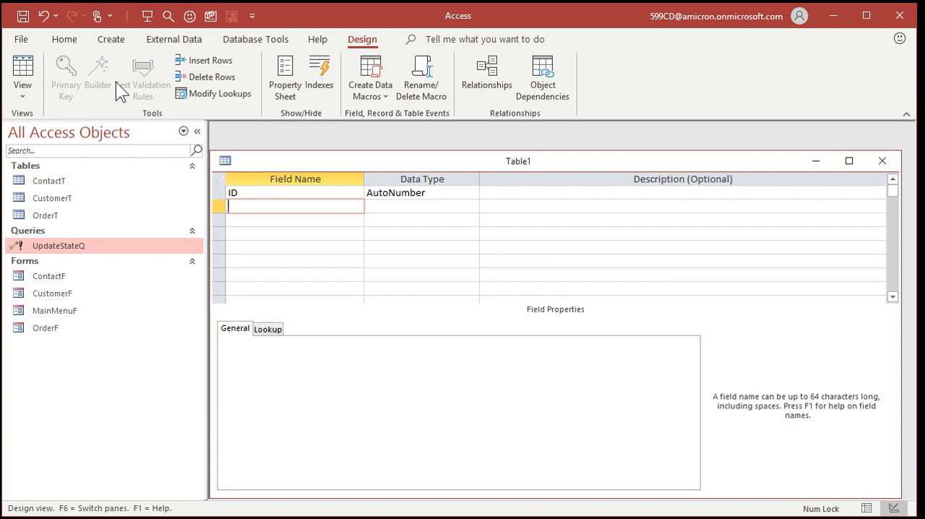
pyautogui.write('BadState')
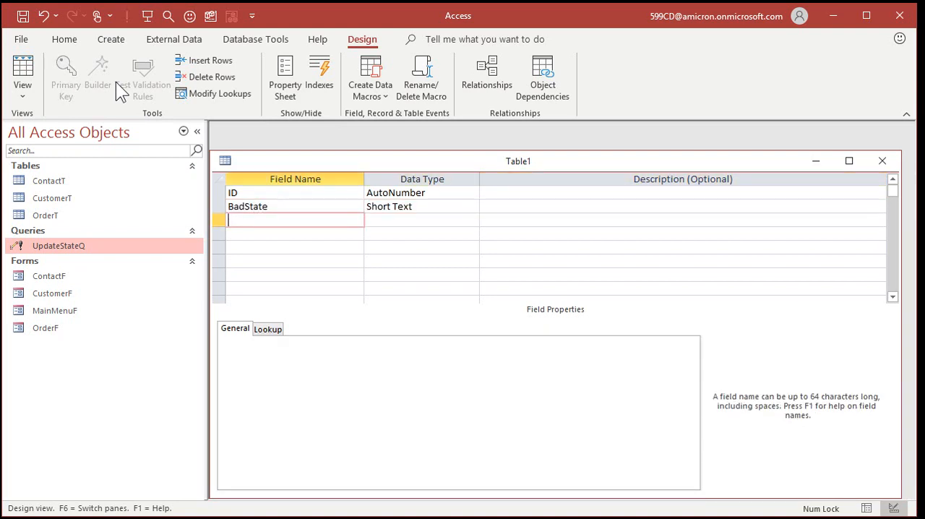
pyautogui.write('GoodState')
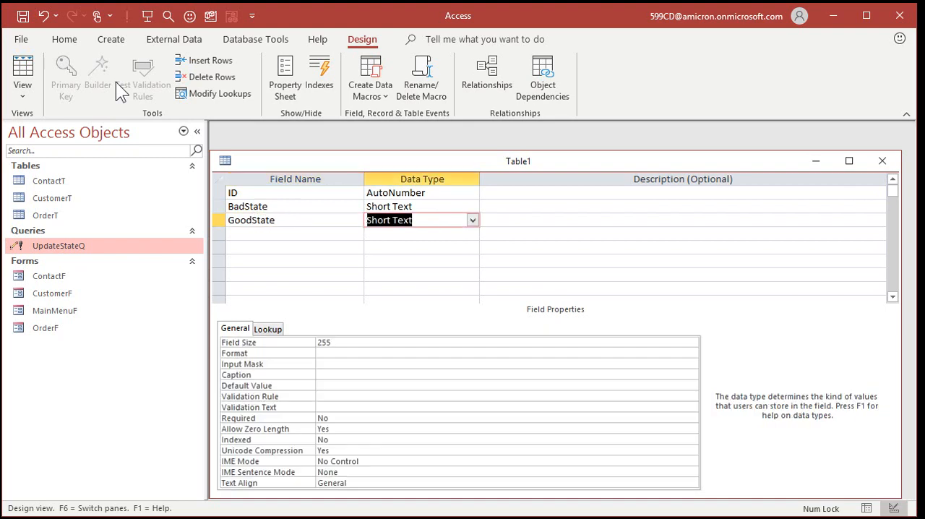
# Save the new table design under the name StateBadT.
pyautogui.click(292, 235)
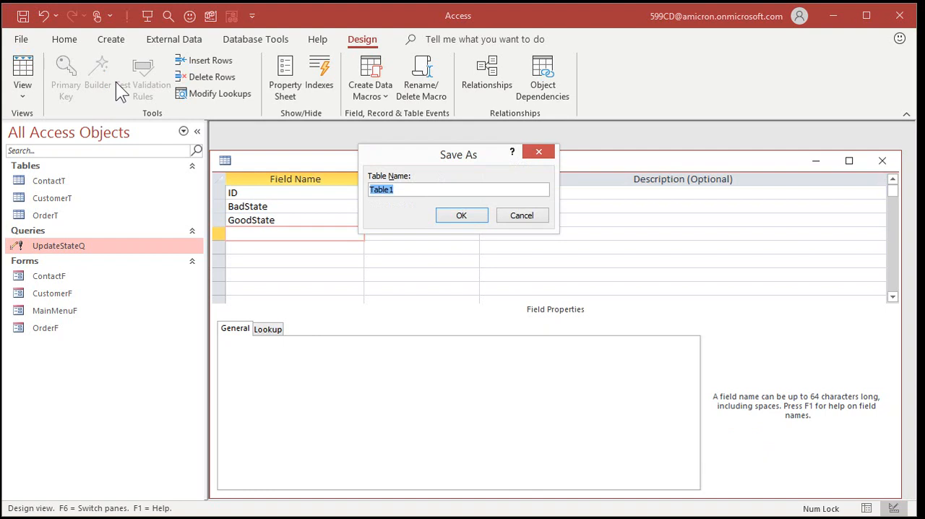
pyautogui.write('BadStateT')
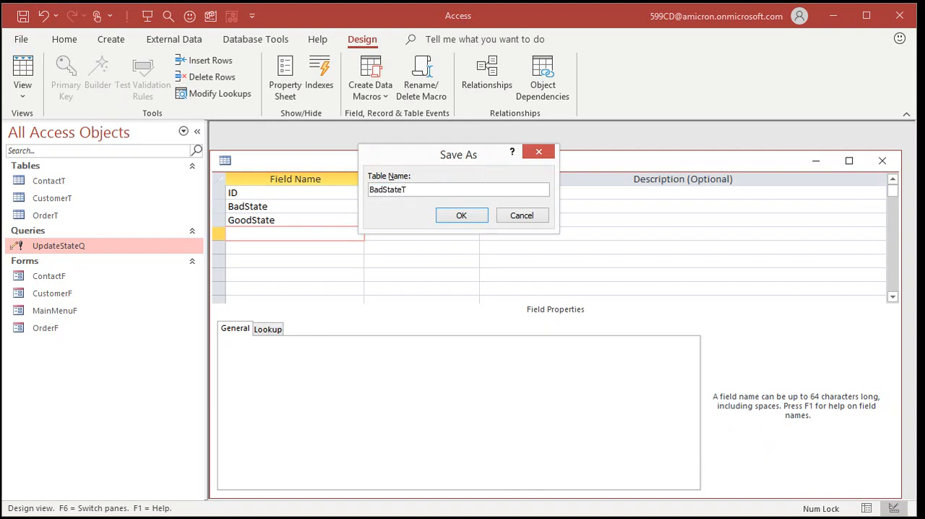
pyautogui.write('StateBadT')
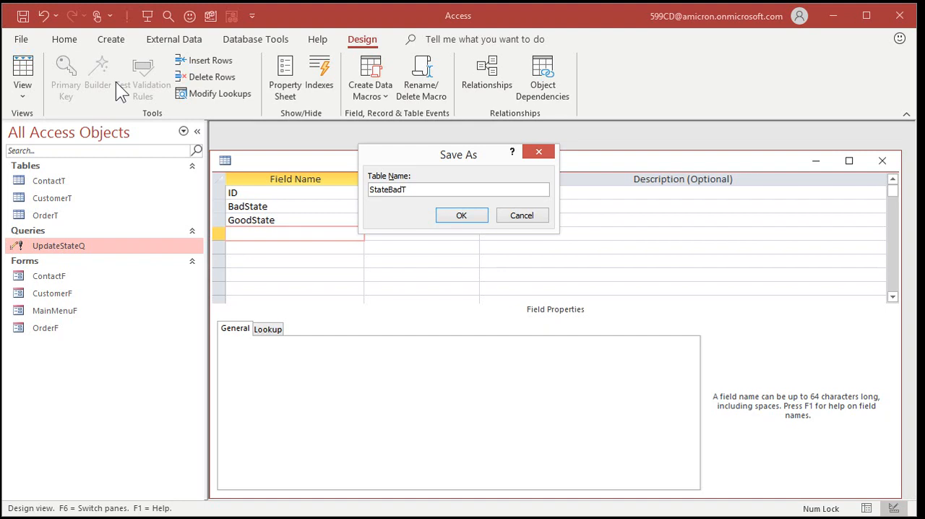
pyautogui.click(461, 213)
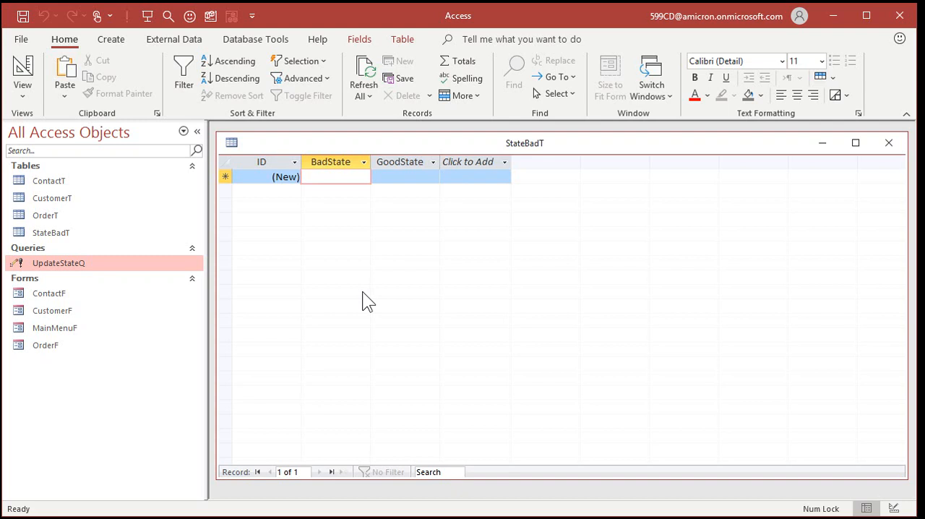
# Enter the first N.Y. → NY mapping and review the BadState field in design view.
pyautogui.write('N.Y.')
pyautogui.click(404, 176)
pyautogui.write('NY')
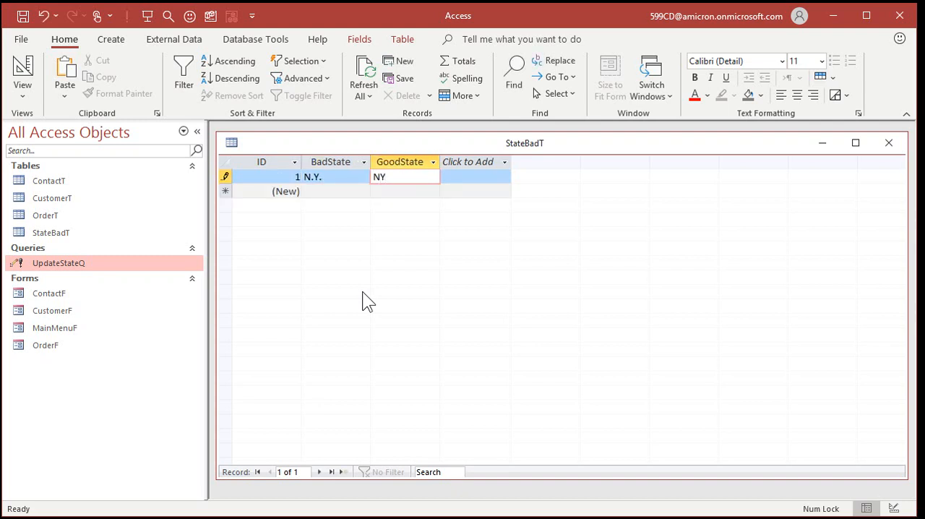
pyautogui.write('N')
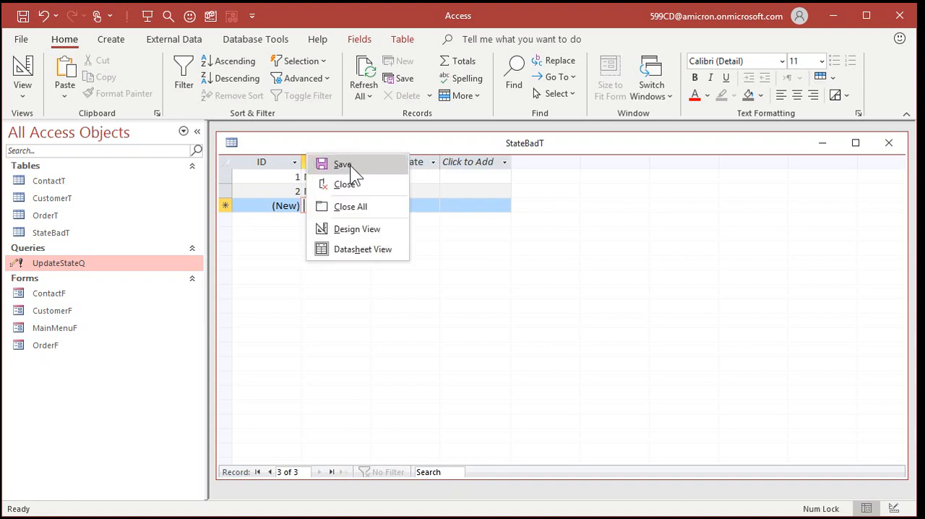
pyautogui.click(356, 229)
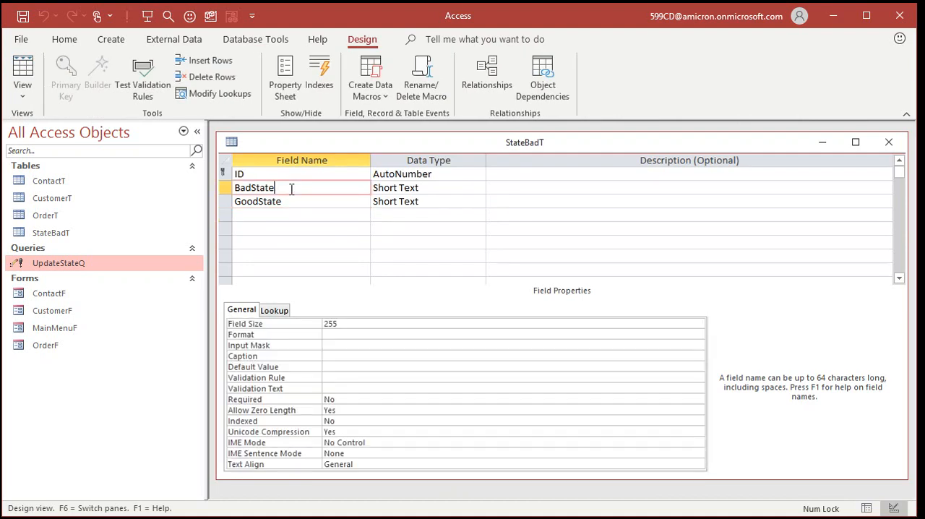
pyautogui.click(359, 421)
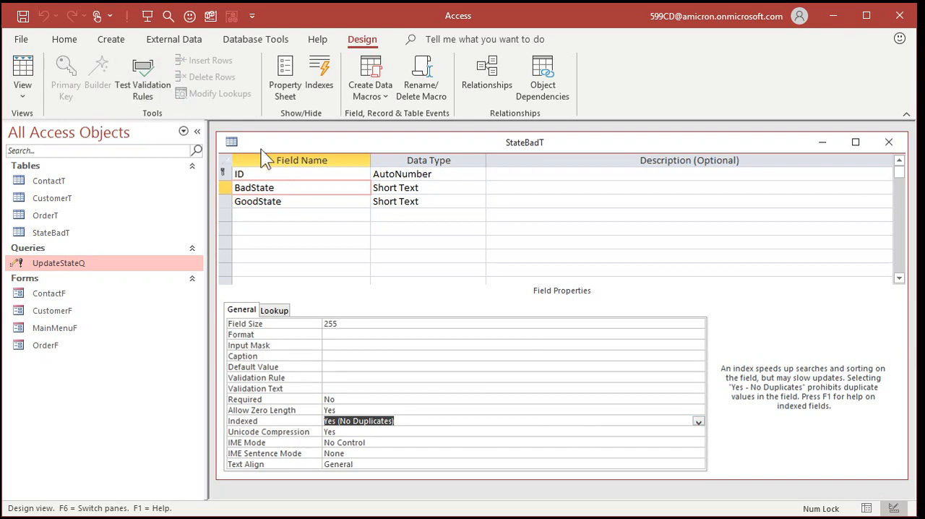
pyautogui.click(20, 64)
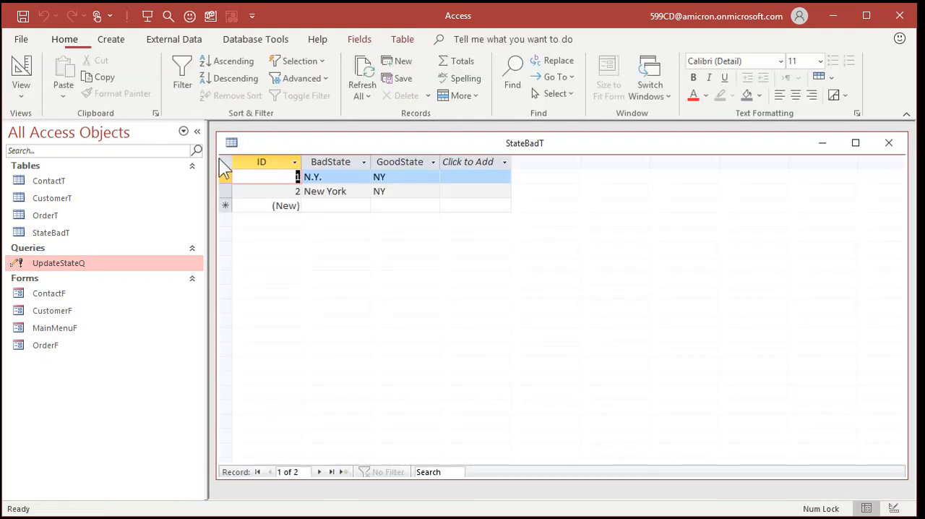
# Add mapping rows for N. Y., Florida, N.J. and New Jersey with their good states NY, FL and NJ.
pyautogui.write('N')
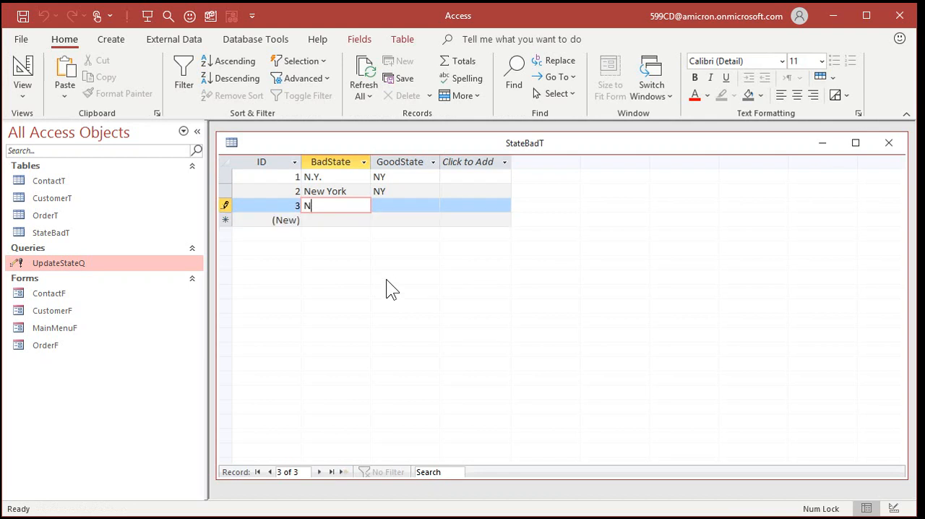
pyautogui.write('. Y.')
pyautogui.click(405, 206)
pyautogui.write('NY')
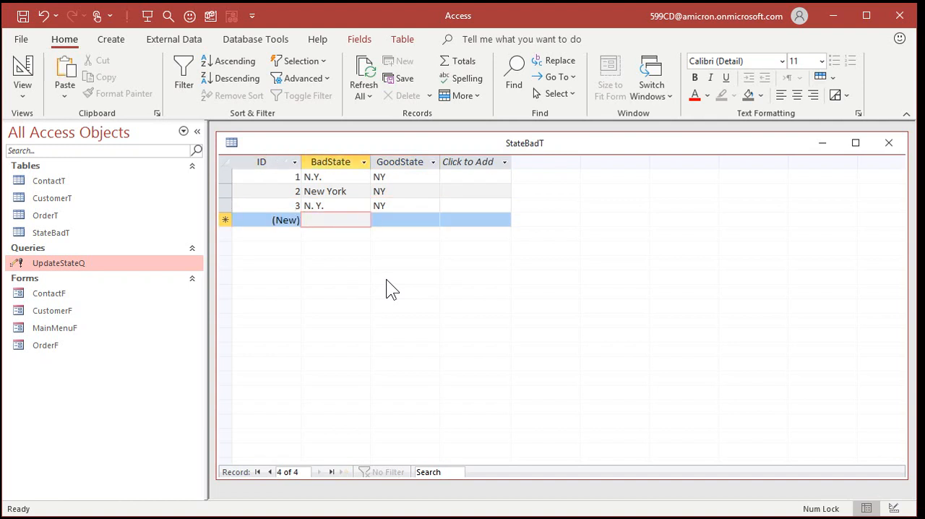
pyautogui.write('Flori')
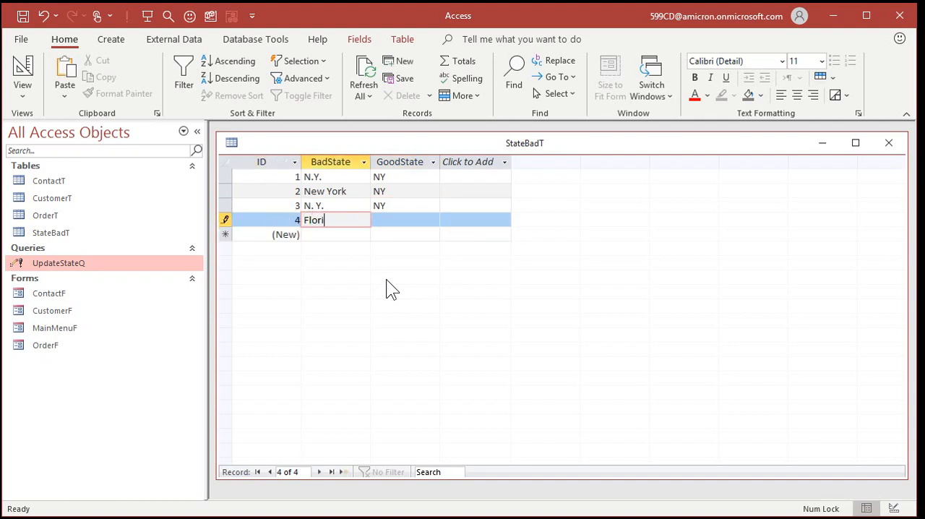
pyautogui.press('Tab')
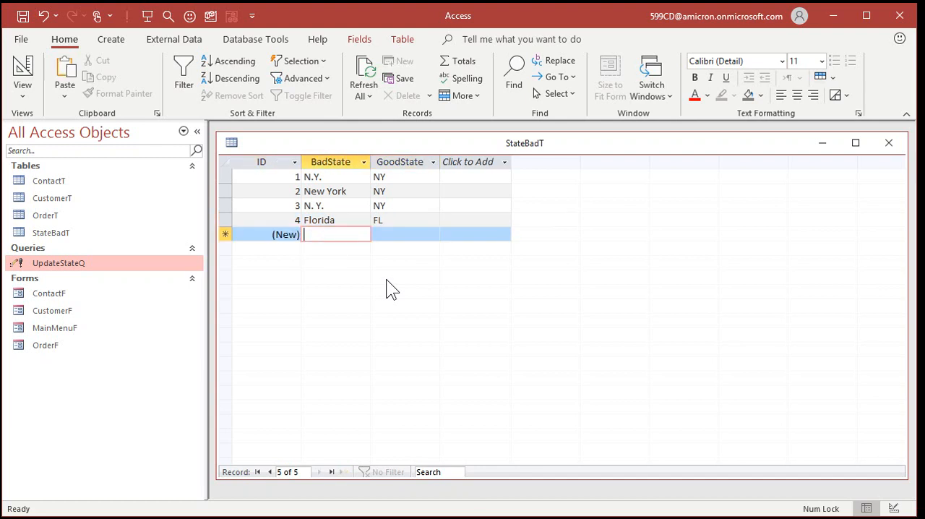
pyautogui.write('N.J.')
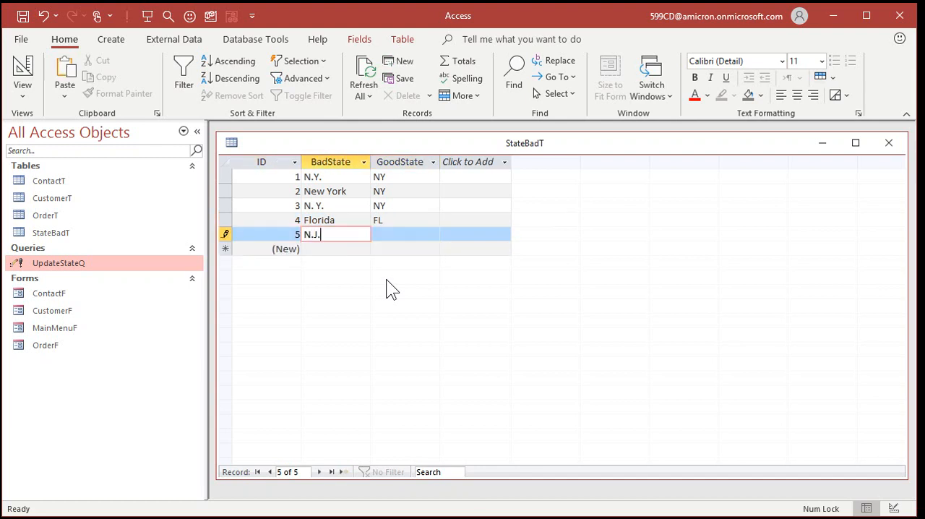
pyautogui.write('Ne')
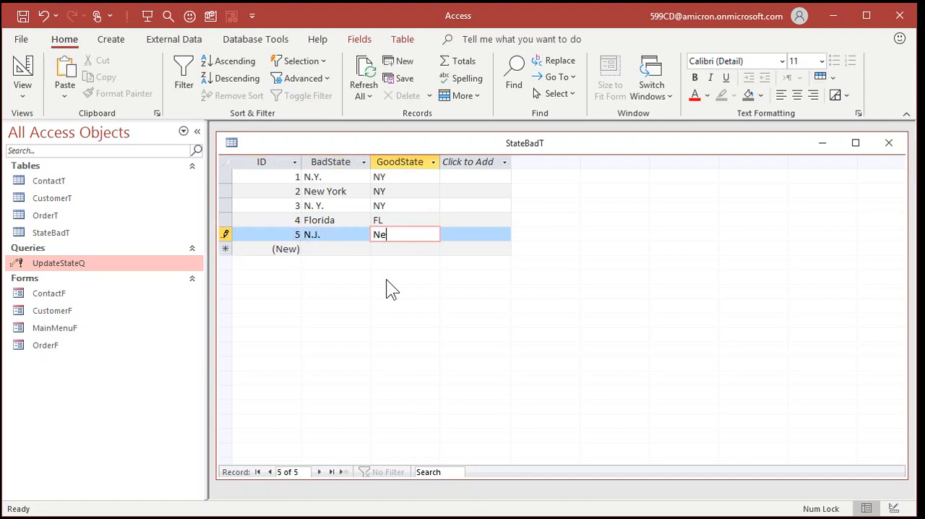
pyautogui.write('J')
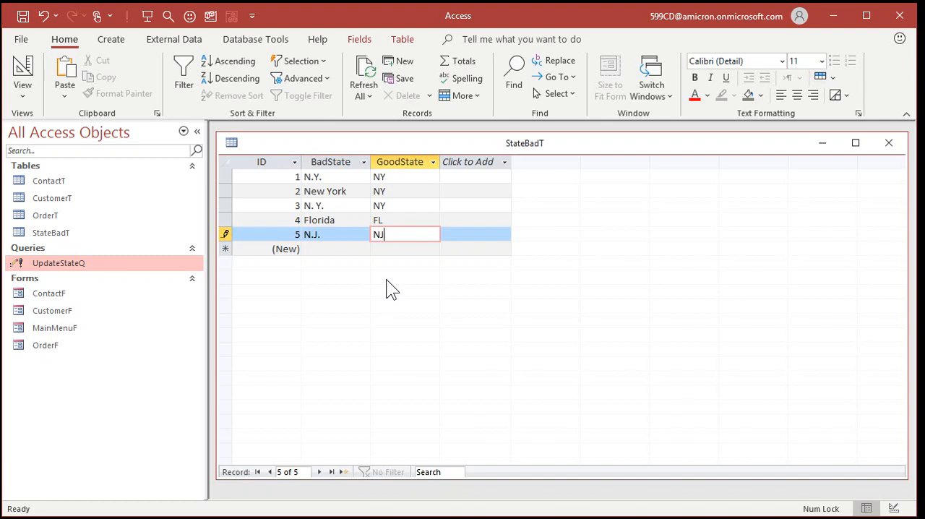
pyautogui.write('New Ke')
pyautogui.click(405, 248)
pyautogui.write('NJ')
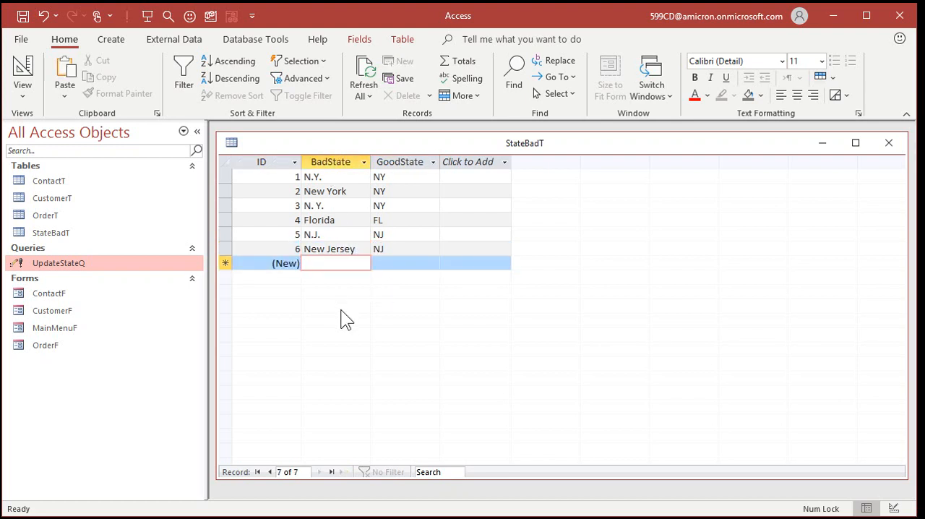
pyautogui.moveTo(374, 328)
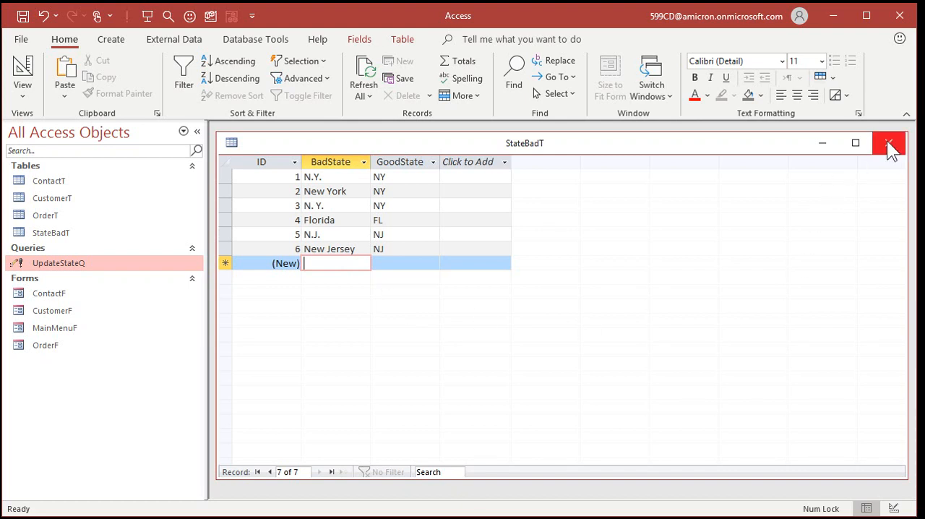
# Close StateBadT, reopen CustomerT and set customer 6's State to the bad value N.J.
pyautogui.click(898, 143)
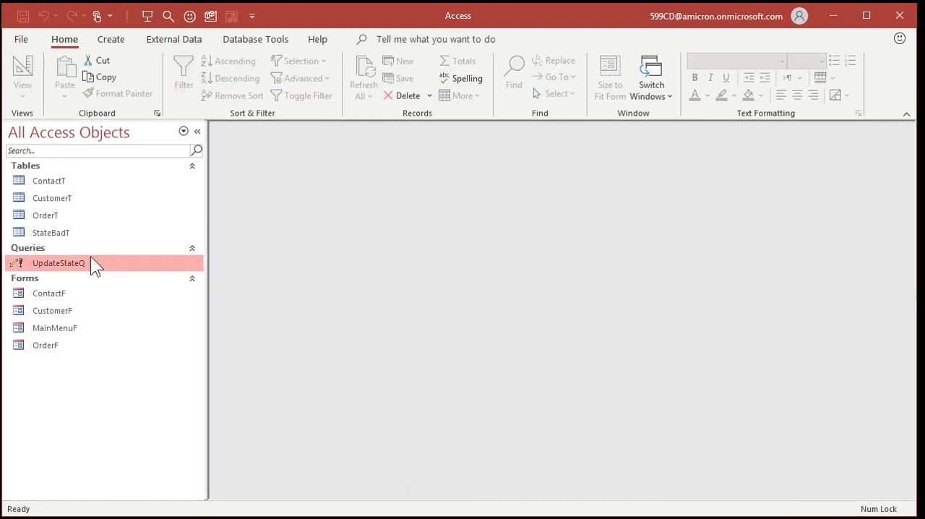
pyautogui.doubleClick(52, 196)
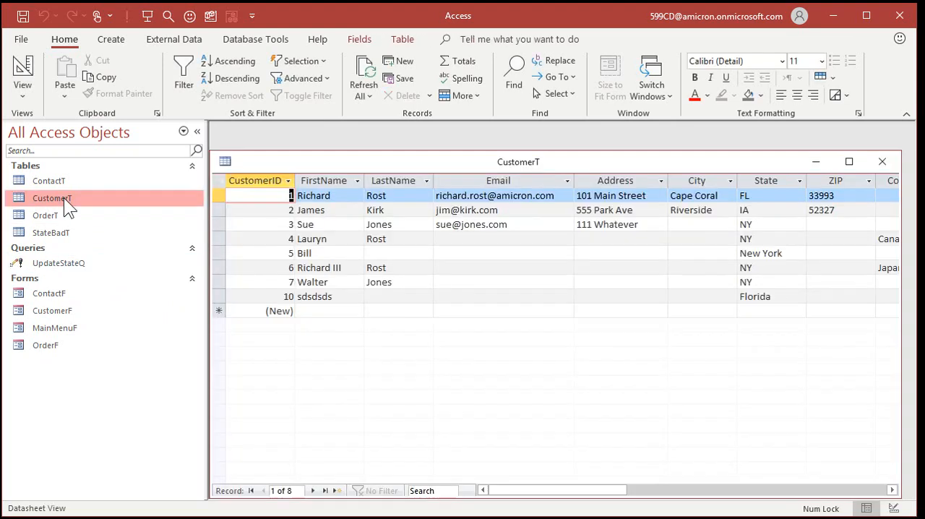
pyautogui.click(763, 296)
pyautogui.write('.')
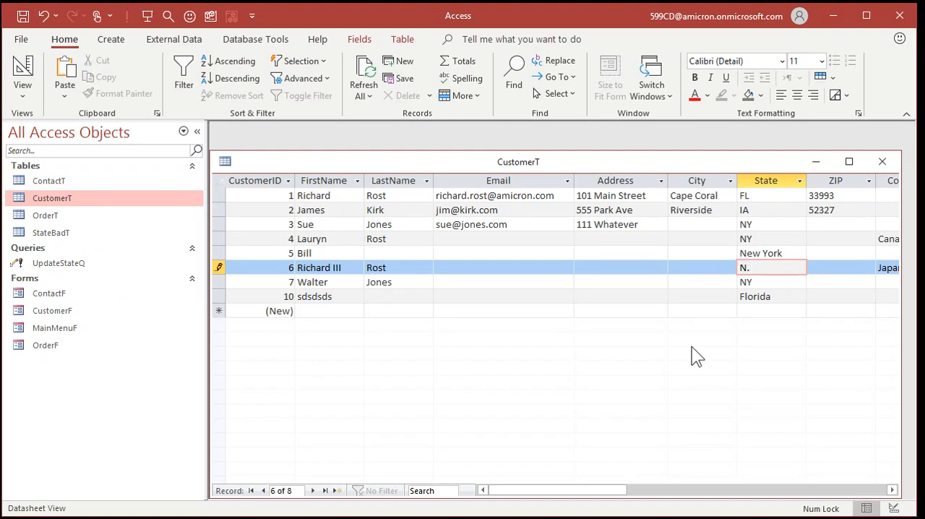
pyautogui.write('J.')
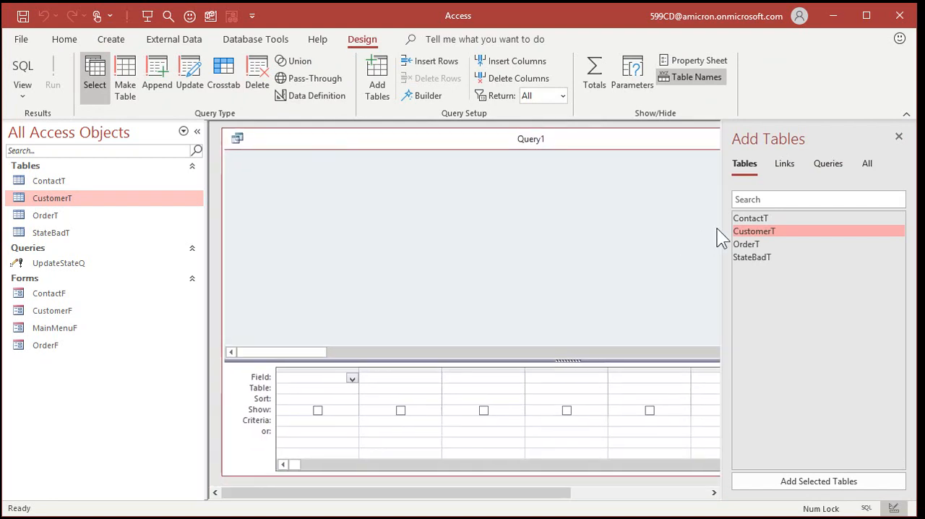
# Add CustomerT and StateBadT, join State to BadState, and place State in the grid.
pyautogui.doubleClick(754, 232)
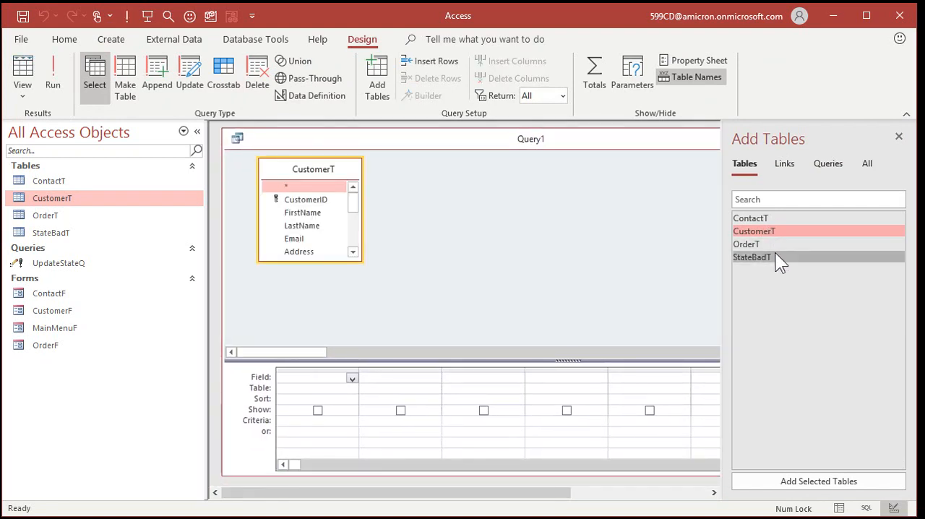
pyautogui.doubleClick(752, 257)
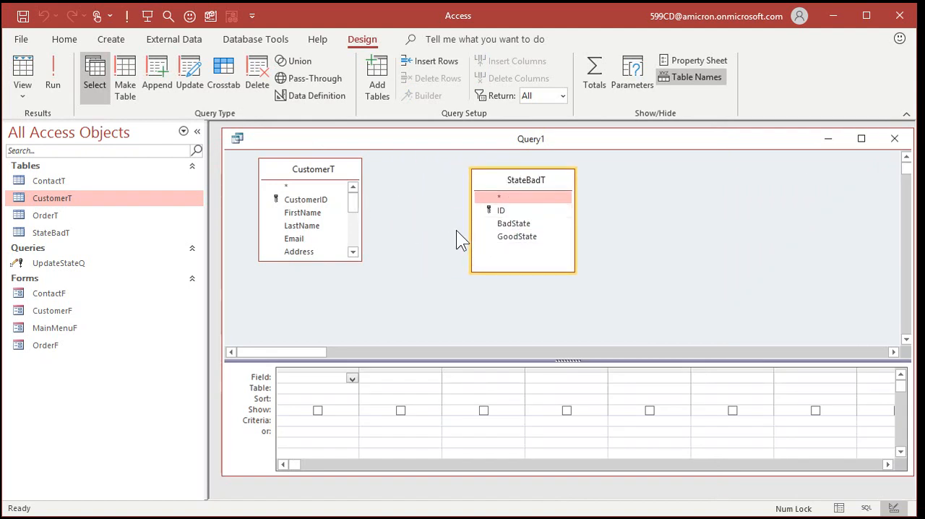
pyautogui.moveTo(431, 237)
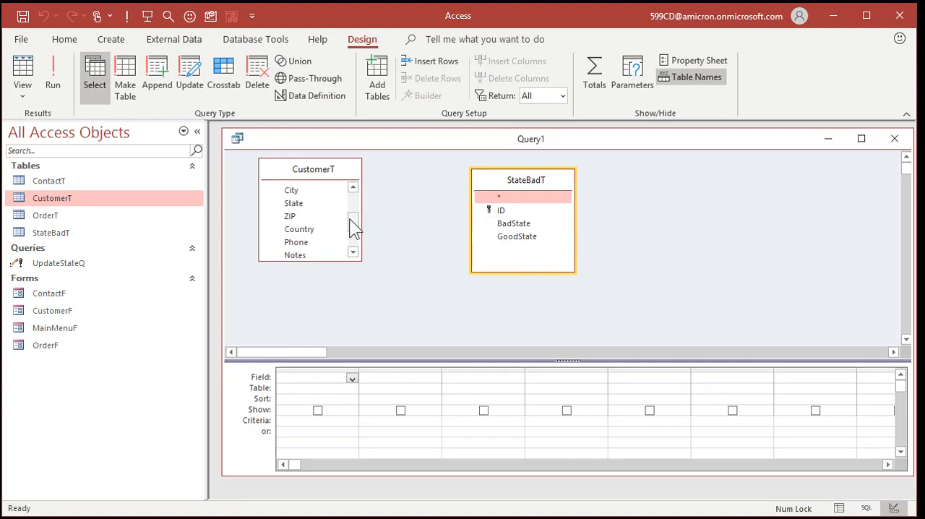
pyautogui.click(294, 202)
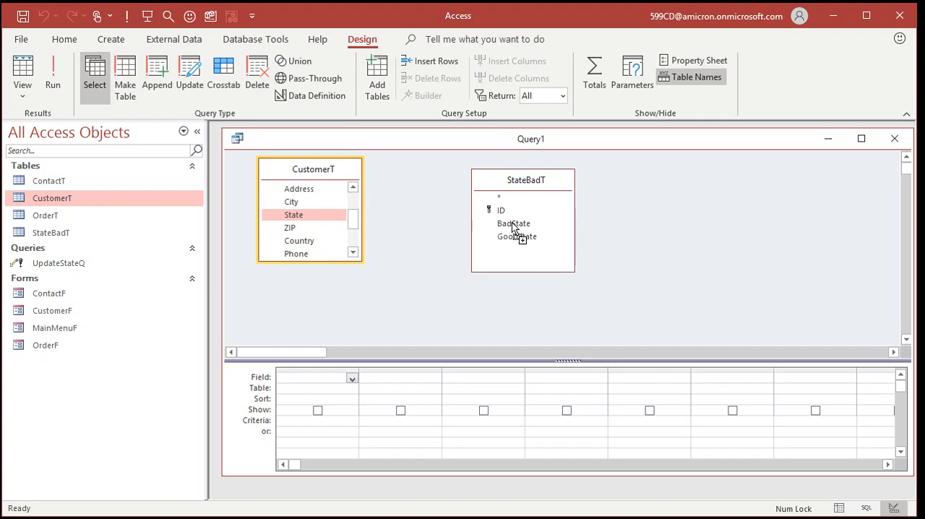
pyautogui.moveTo(293, 214); pyautogui.dragTo(513, 222)
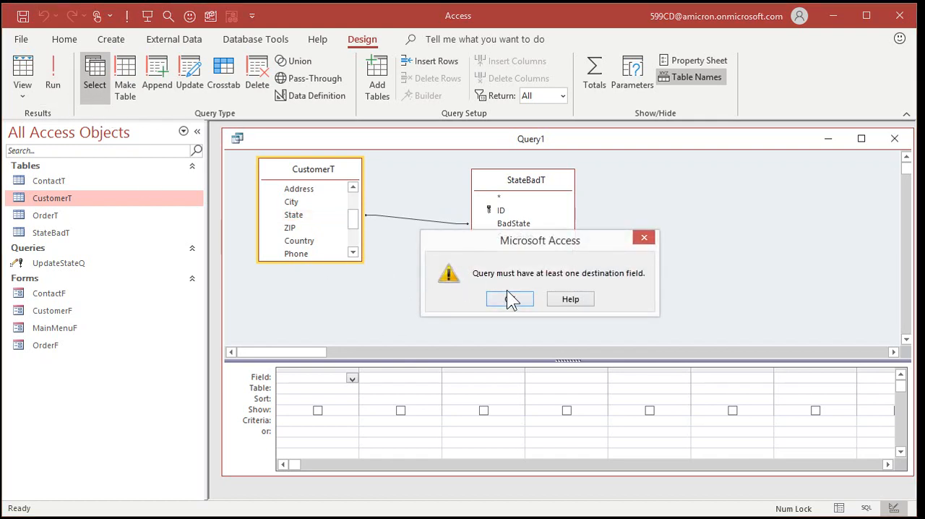
pyautogui.click(509, 298)
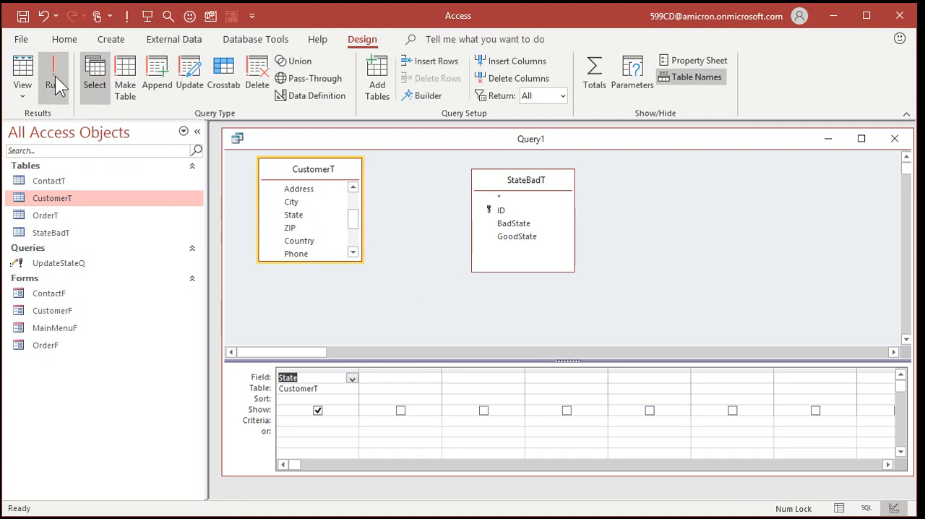
pyautogui.click(55, 72)
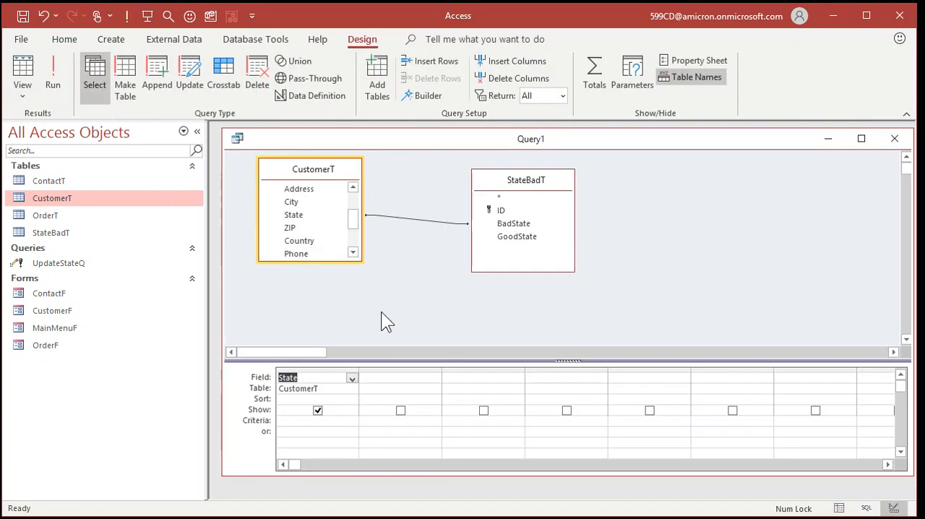
# Make it an update query with State's Update To set to [StateBadT].[GoodState].
pyautogui.click(190, 73)
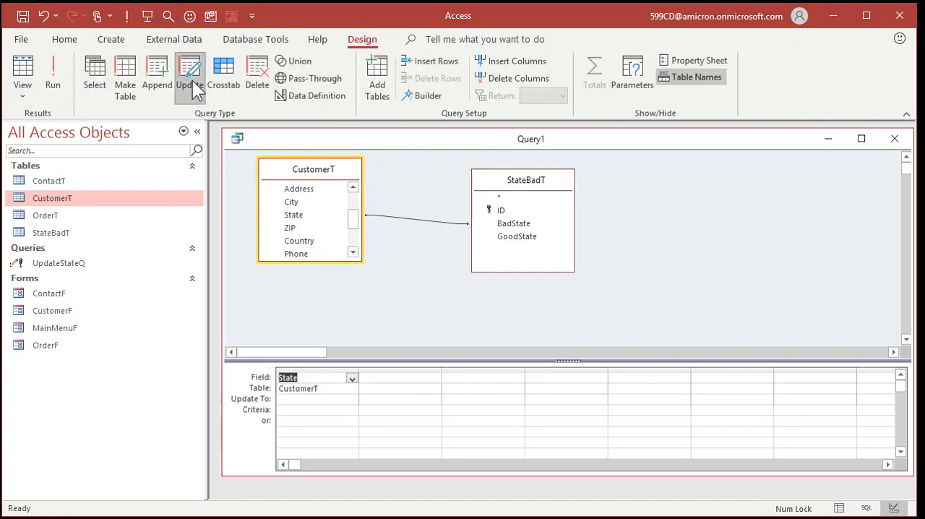
pyautogui.click(188, 72)
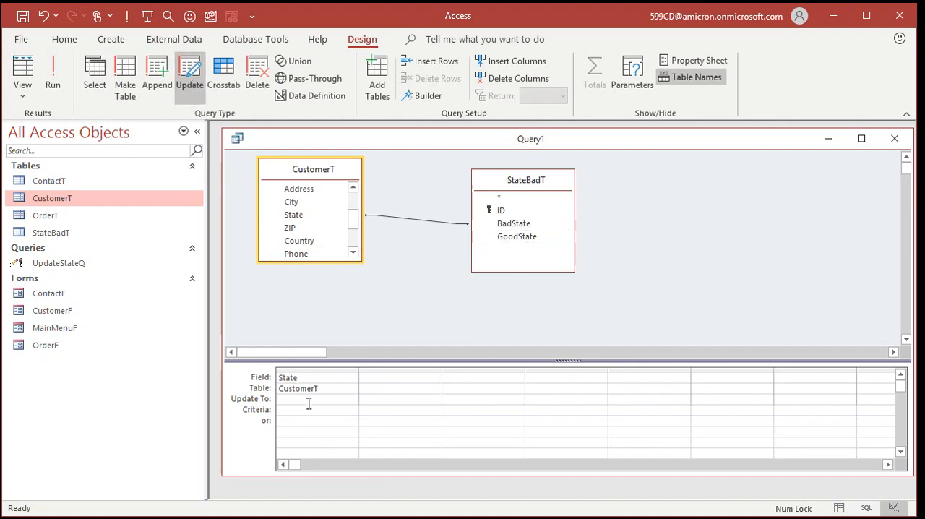
pyautogui.write('GoodState"')
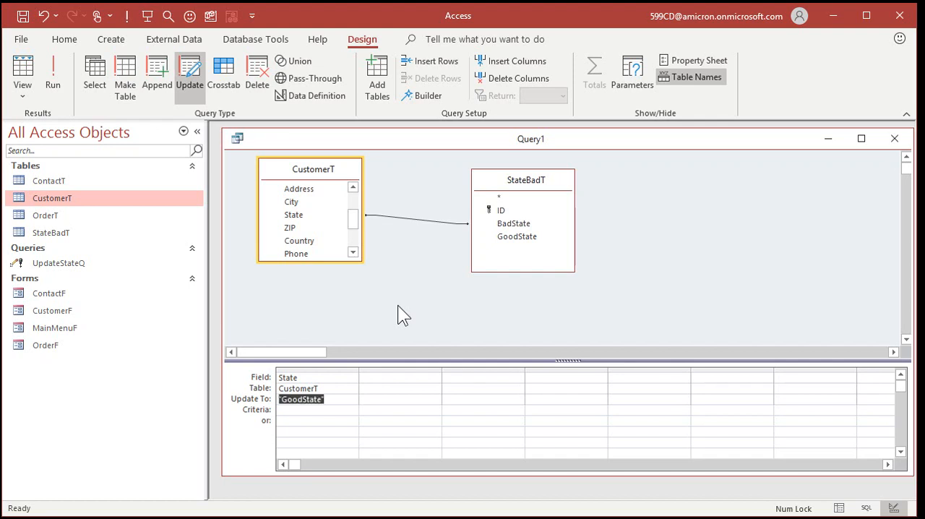
pyautogui.write('[G')
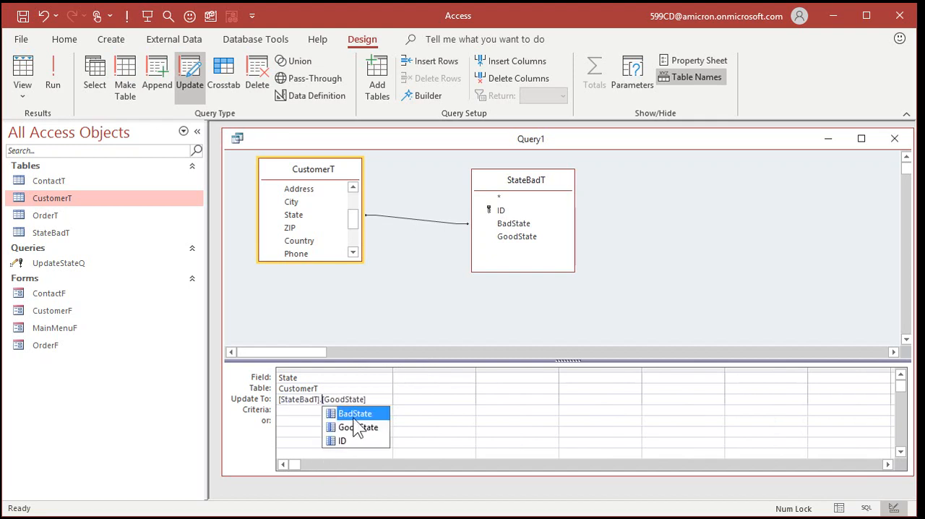
pyautogui.click(356, 428)
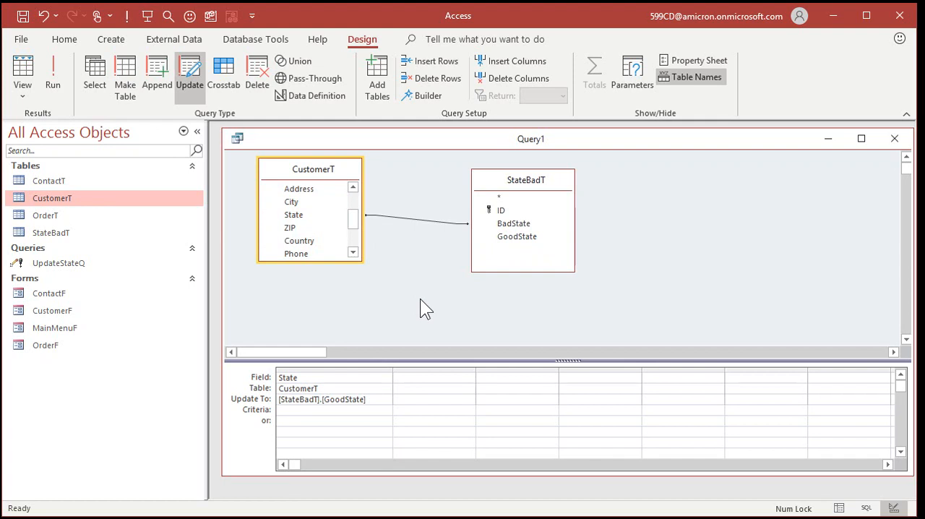
pyautogui.click(297, 411)
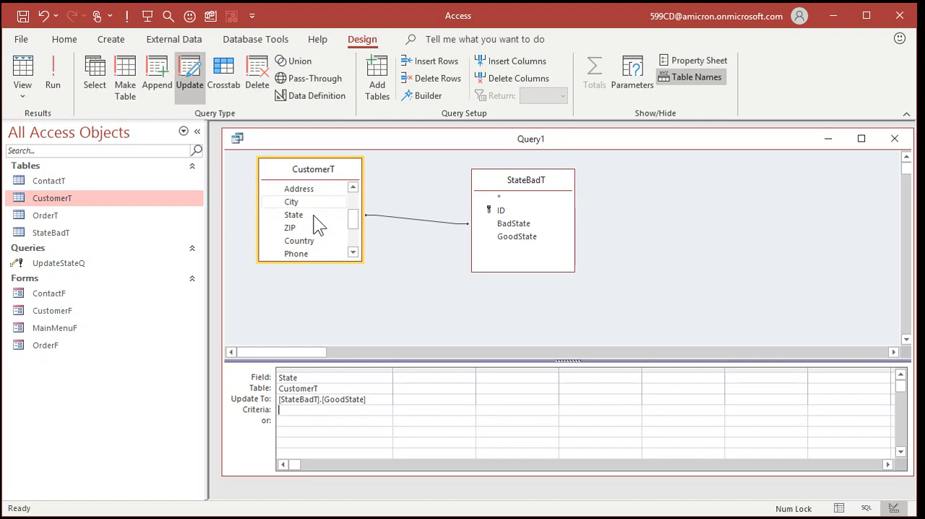
pyautogui.moveTo(307, 274)
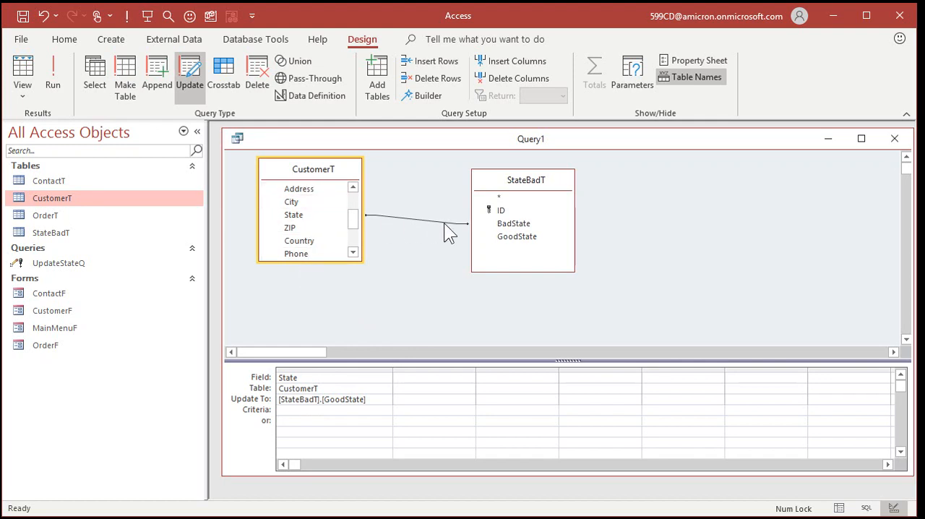
pyautogui.moveTo(427, 266)
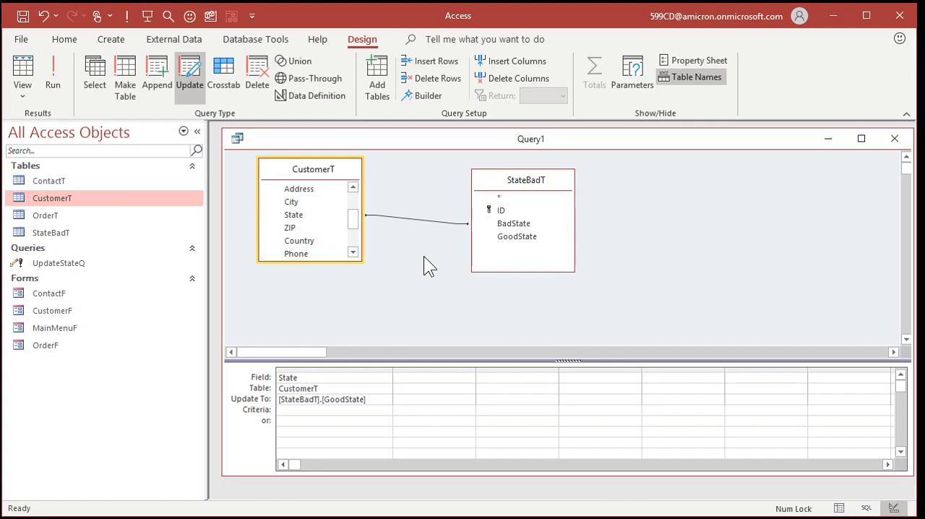
pyautogui.moveTo(60, 78)
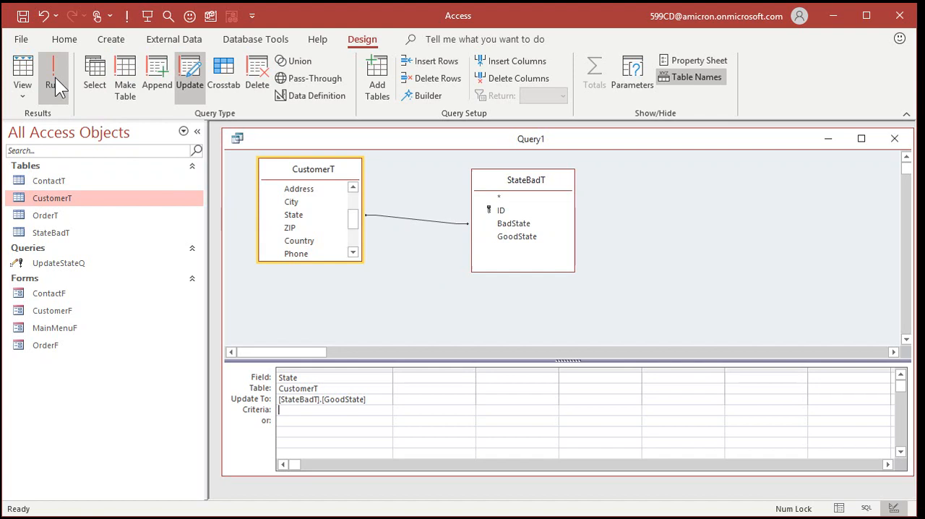
pyautogui.moveTo(413, 309)
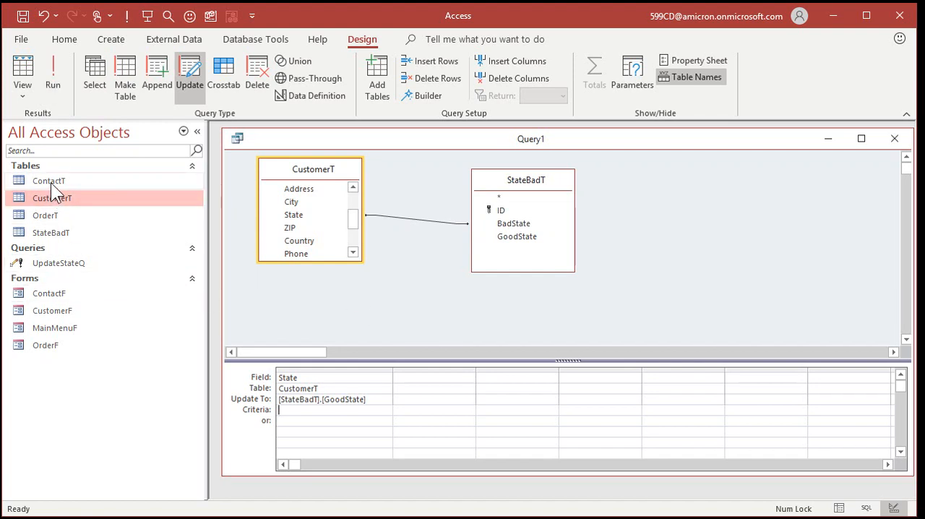
# Reopen CustomerT to verify the corrected states such as NJ and FL.
pyautogui.doubleClick(52, 198)
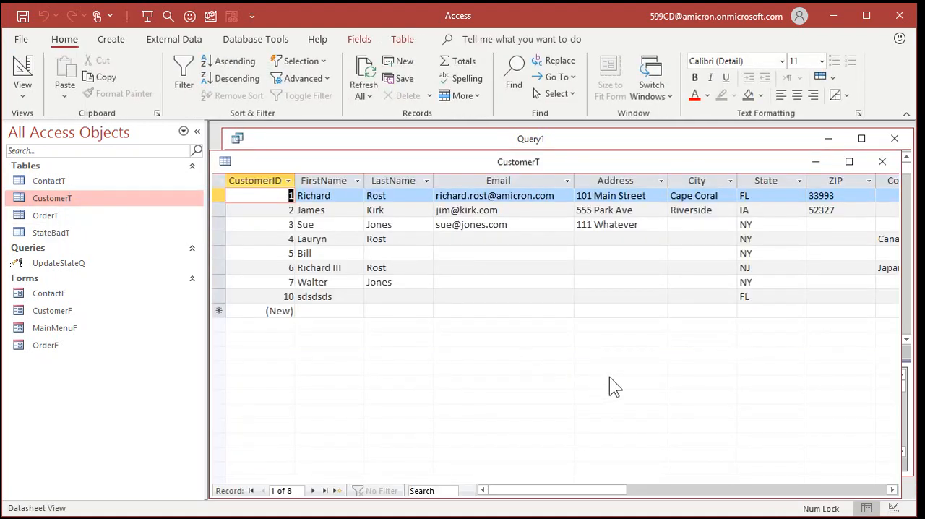
pyautogui.moveTo(751, 220)
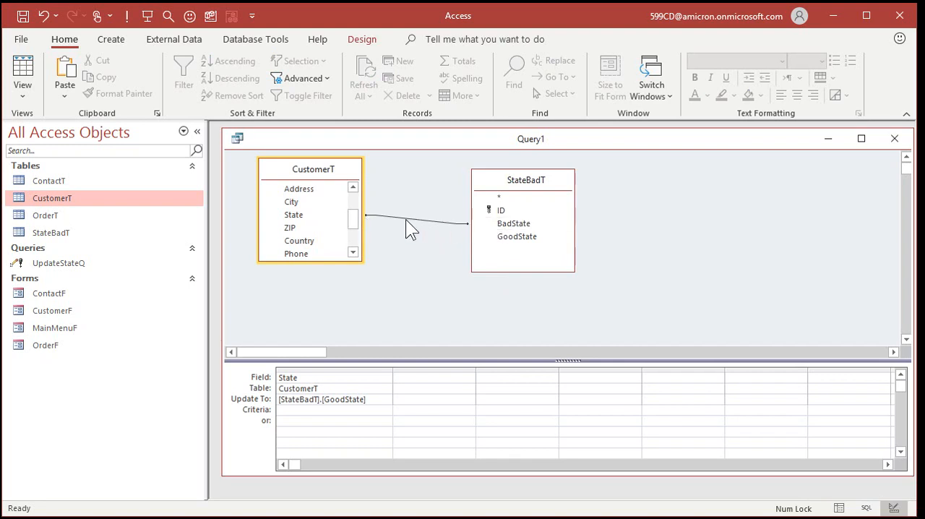
pyautogui.moveTo(430, 301)
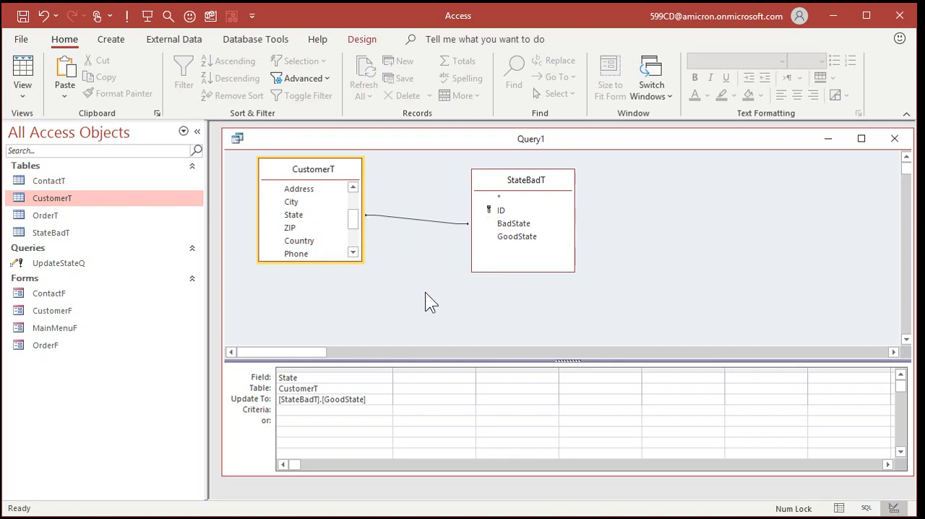